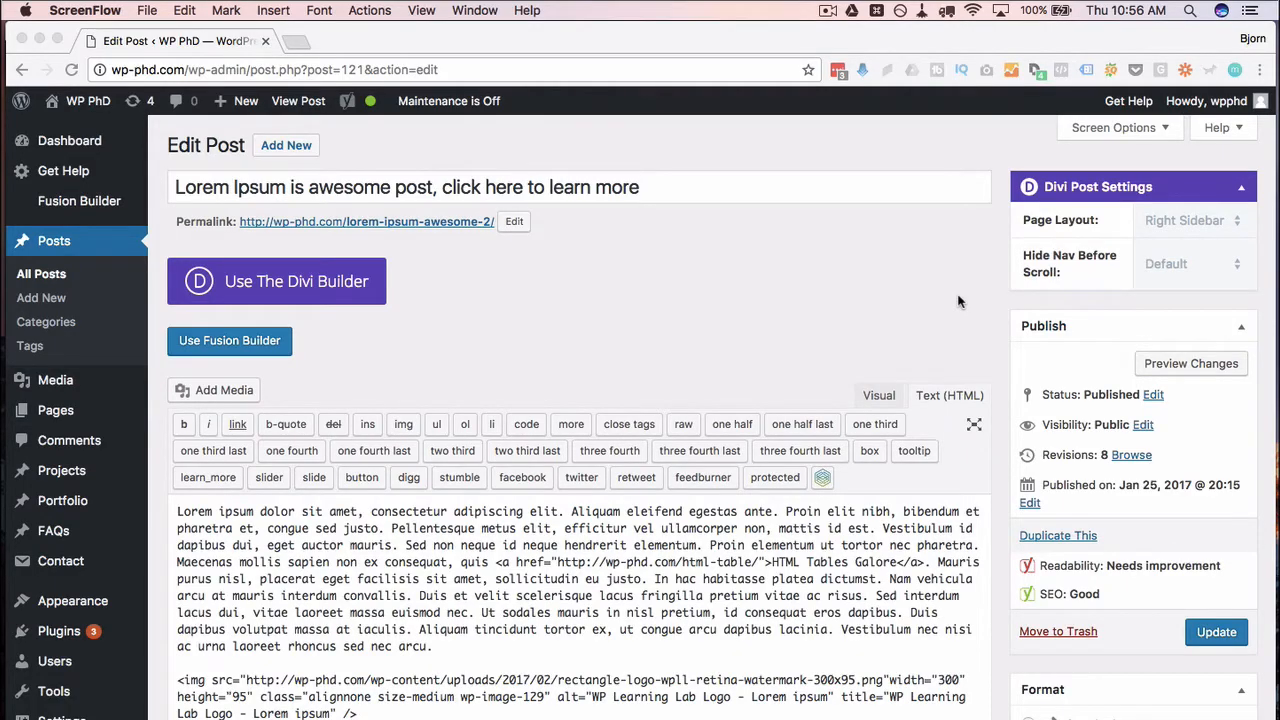
mouse_move(938, 310)
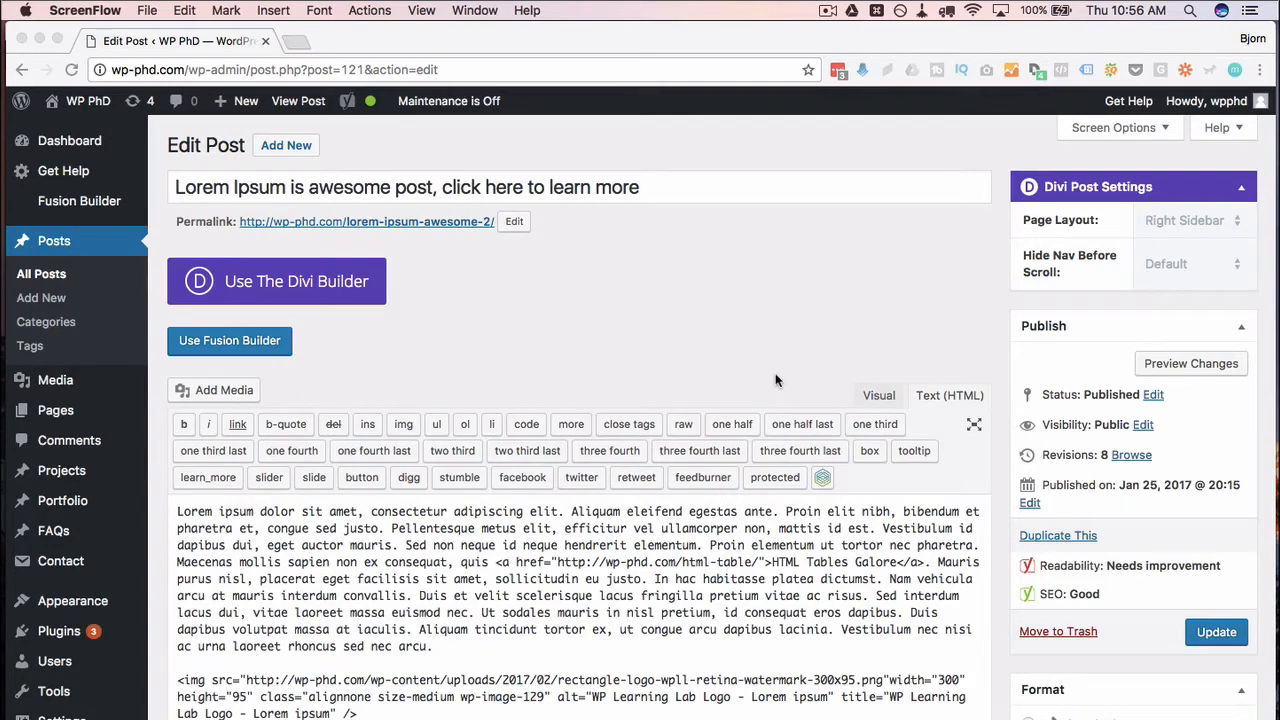
mouse_move(588, 671)
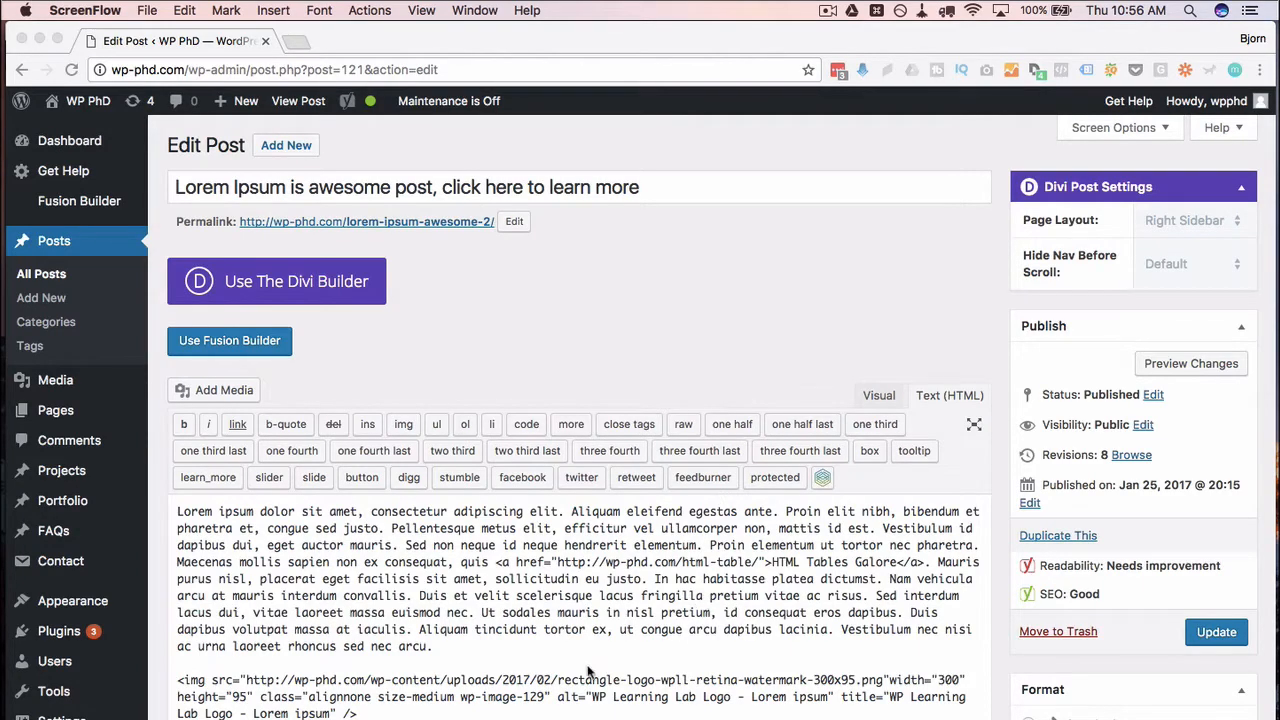
Step: Update the published Lorem Ipsum post so it saves as revision 9
scroll("down", 3)
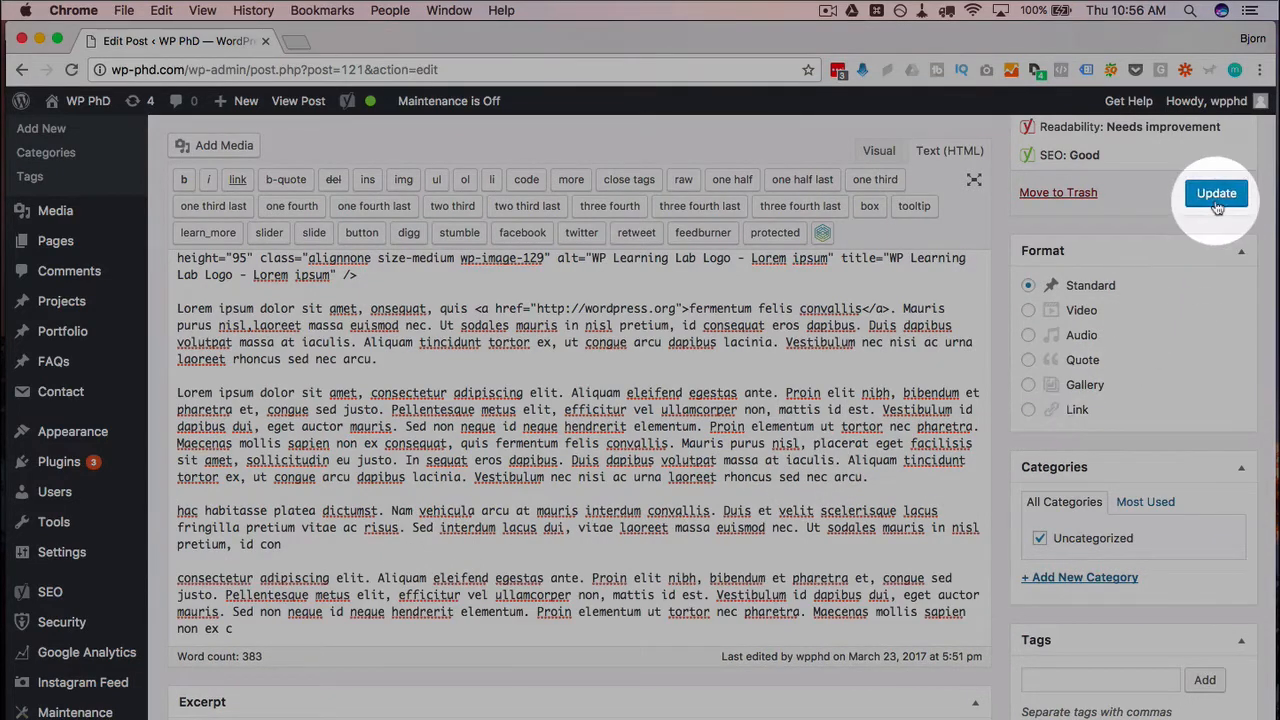
left_click(1216, 193)
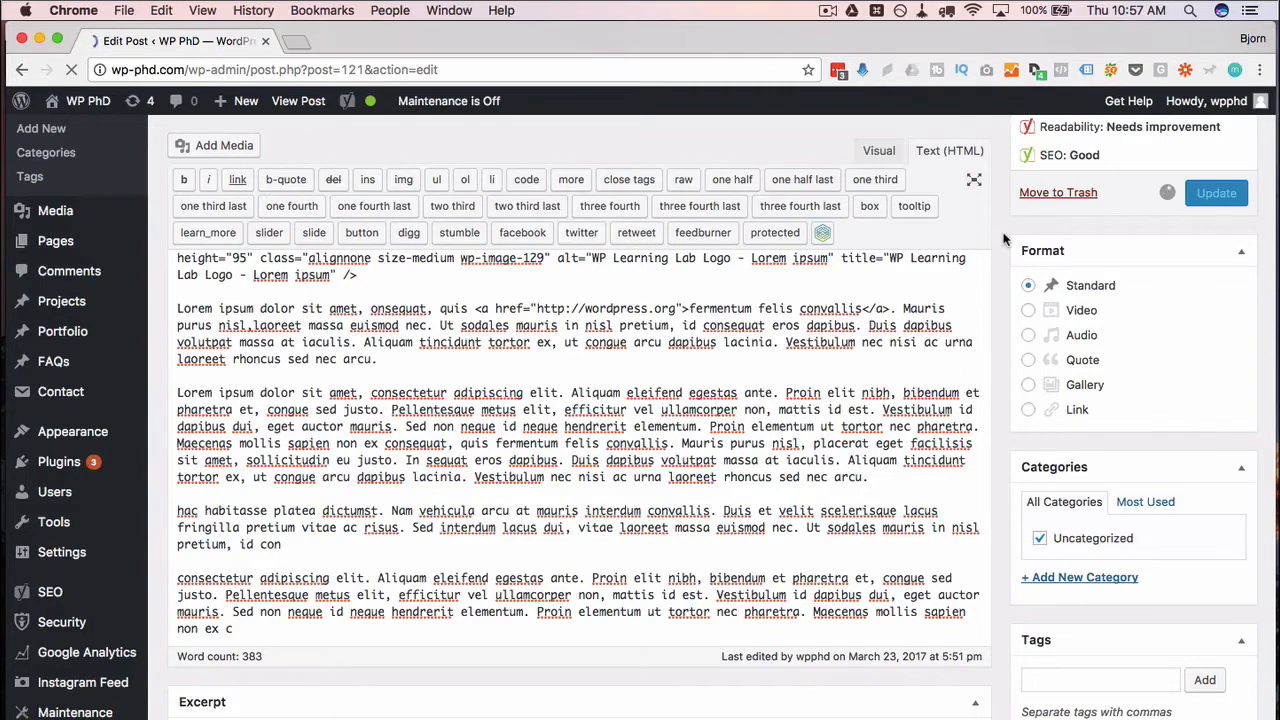
left_click(1216, 193)
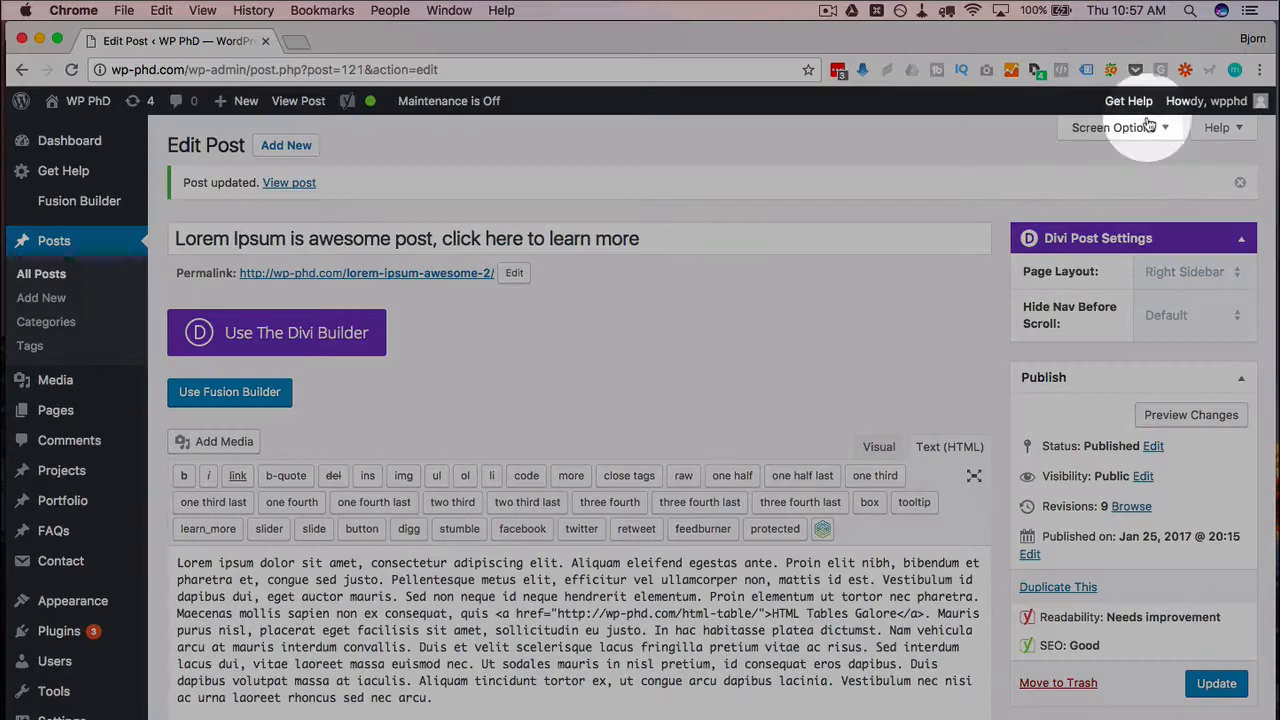
Step: Enable the Revisions box in Screen Options and close the panel
left_click(1113, 127)
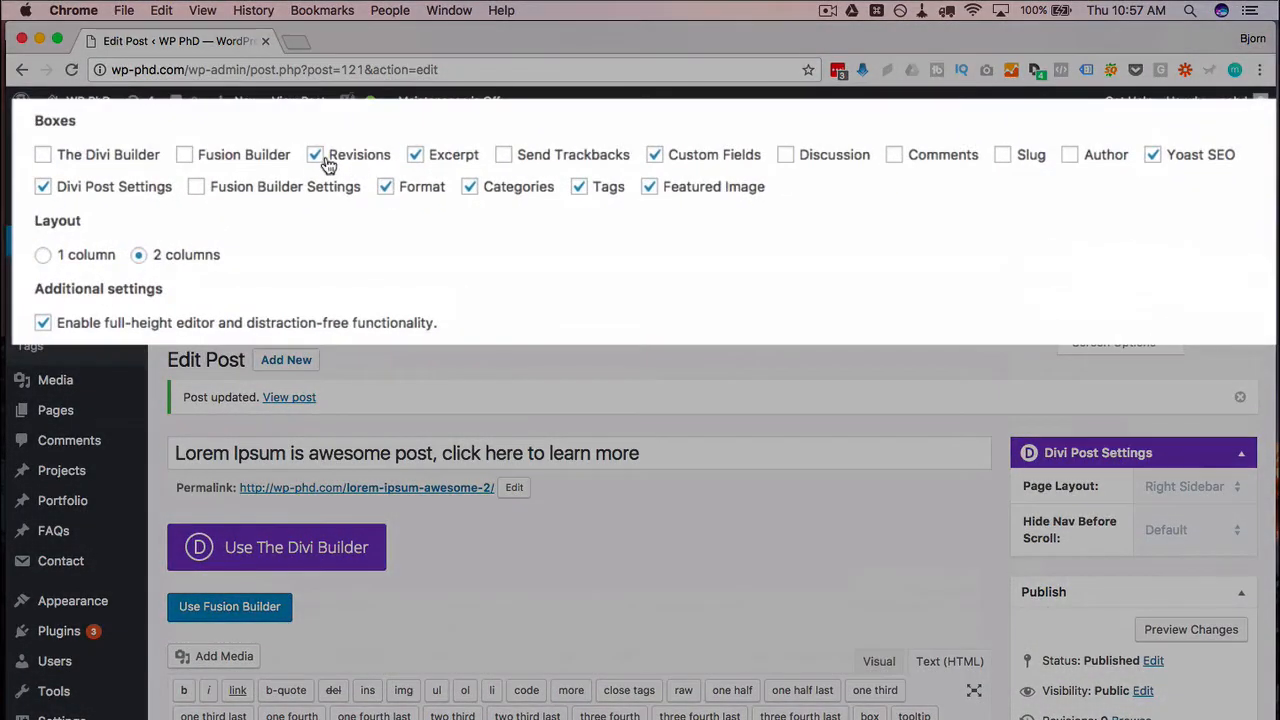
left_click(1113, 127)
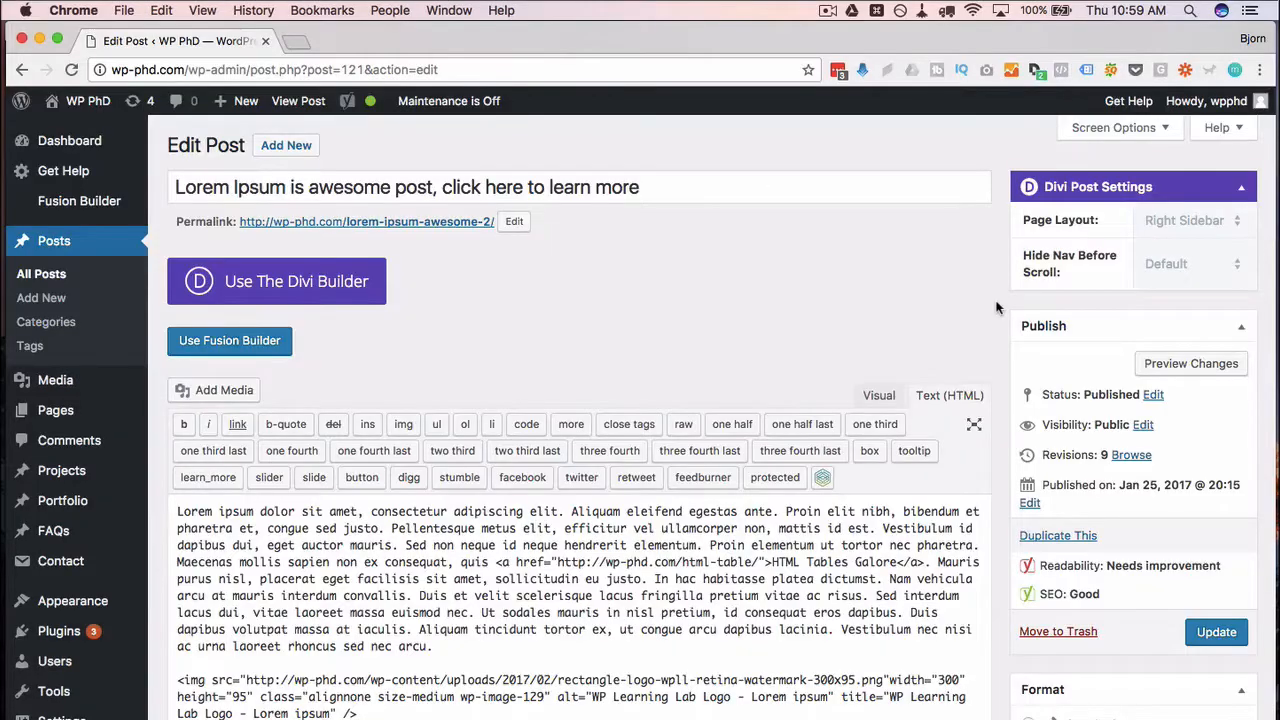
Step: Open the newest revision, March 23, 2017 @ 17:57:00, from the Revisions list
scroll("down", 3)
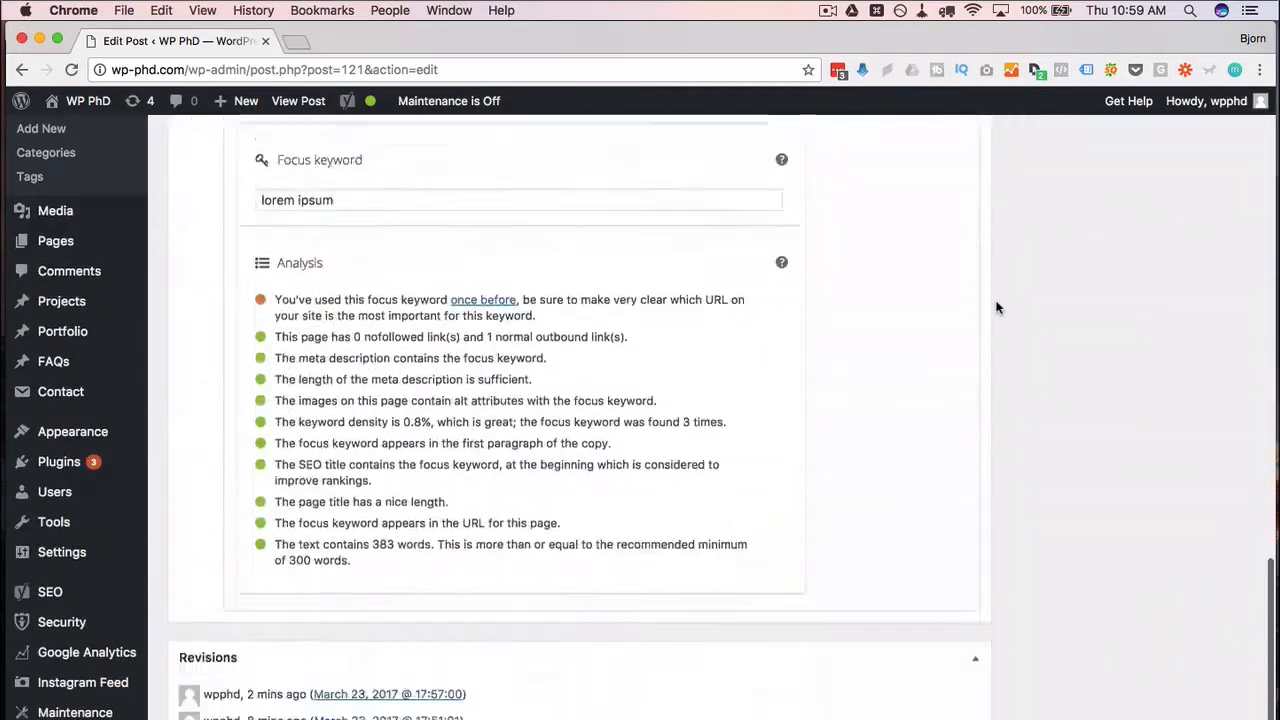
scroll("down", 3)
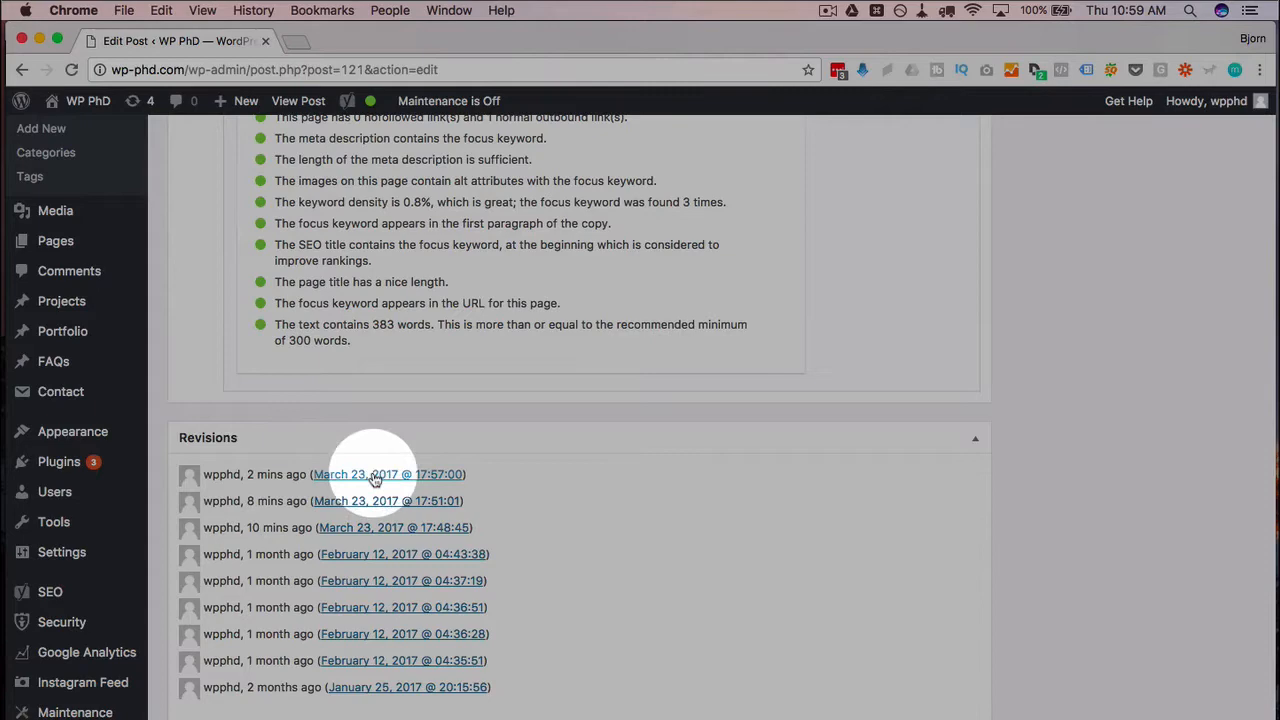
left_click(387, 474)
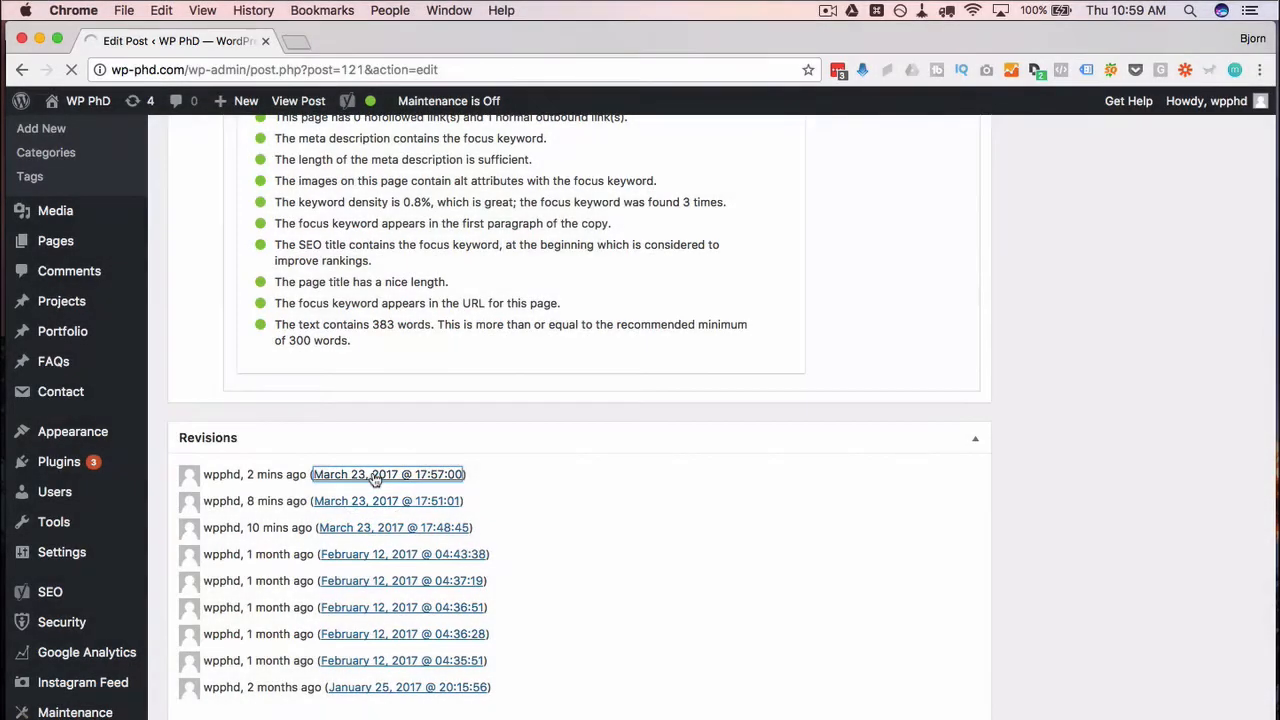
Step: Load the Compare Revisions screen for the 23 Mar @ 17:57 revision
left_click(387, 474)
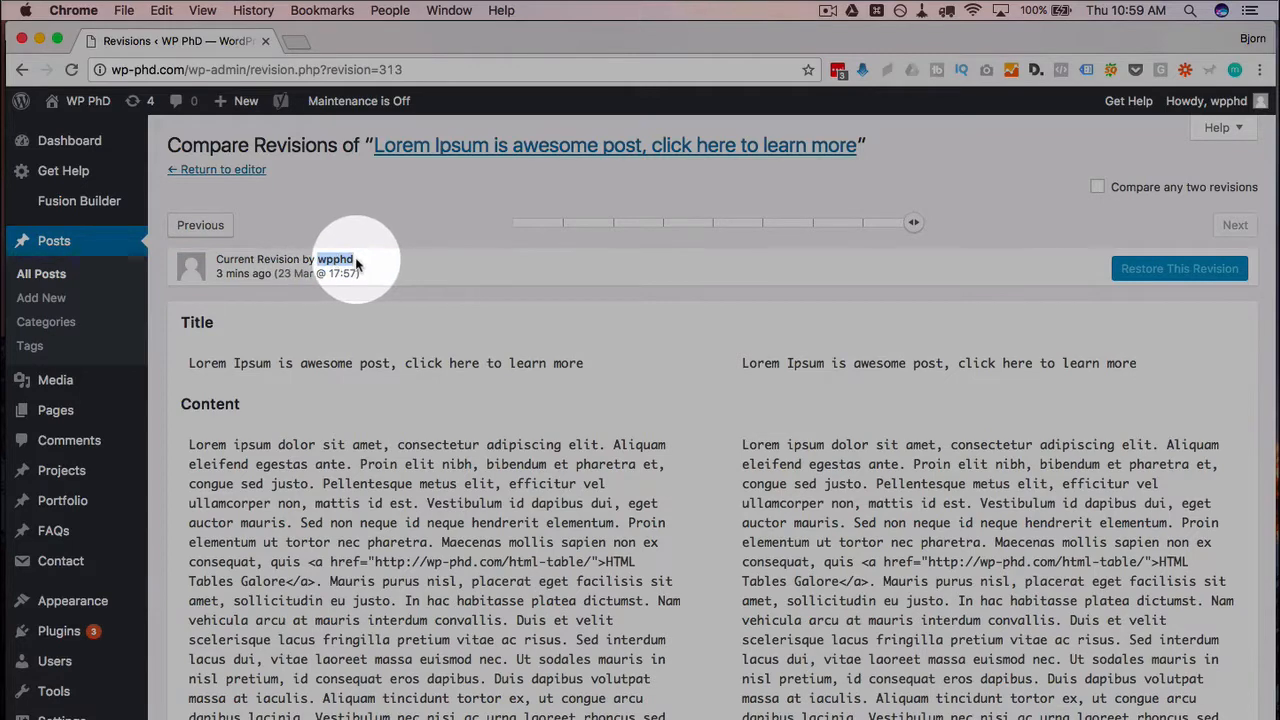
mouse_move(1207, 268)
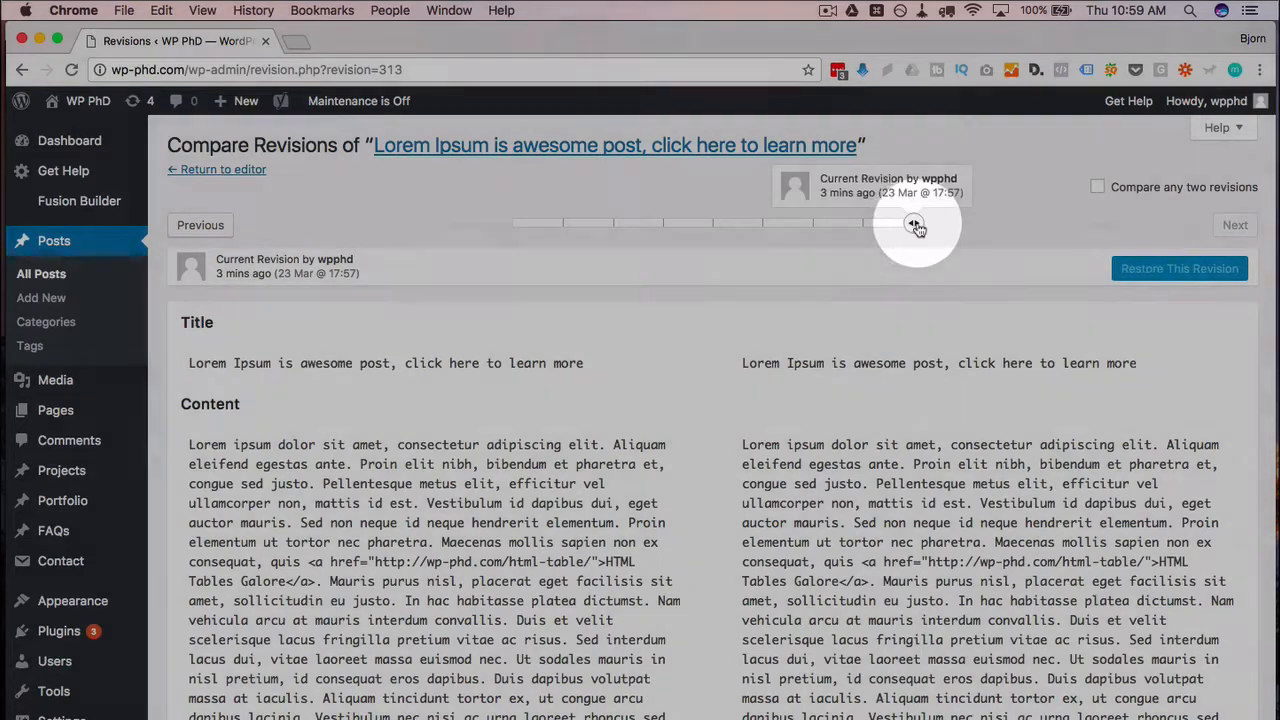
Step: Slide back to the 17:51 revision and review its removed and added paragraphs
left_click_drag(913, 222, 863, 222)
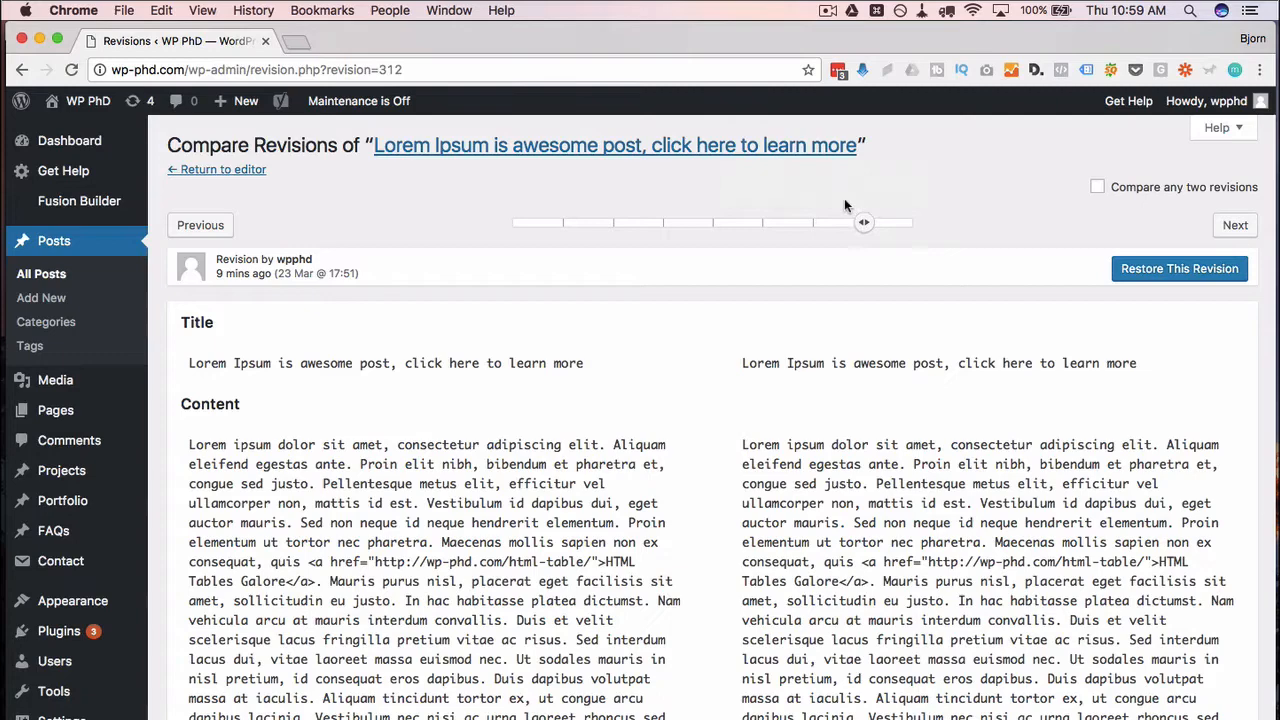
scroll("down", 3)
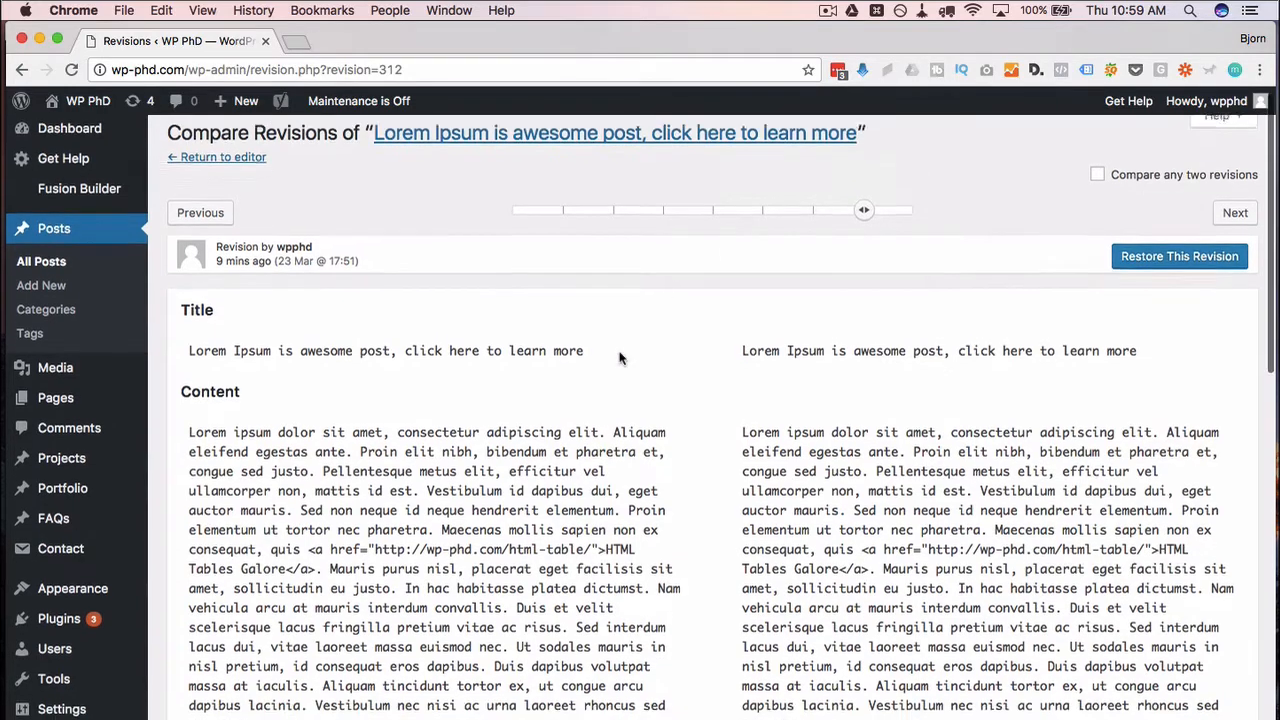
scroll("down", 3)
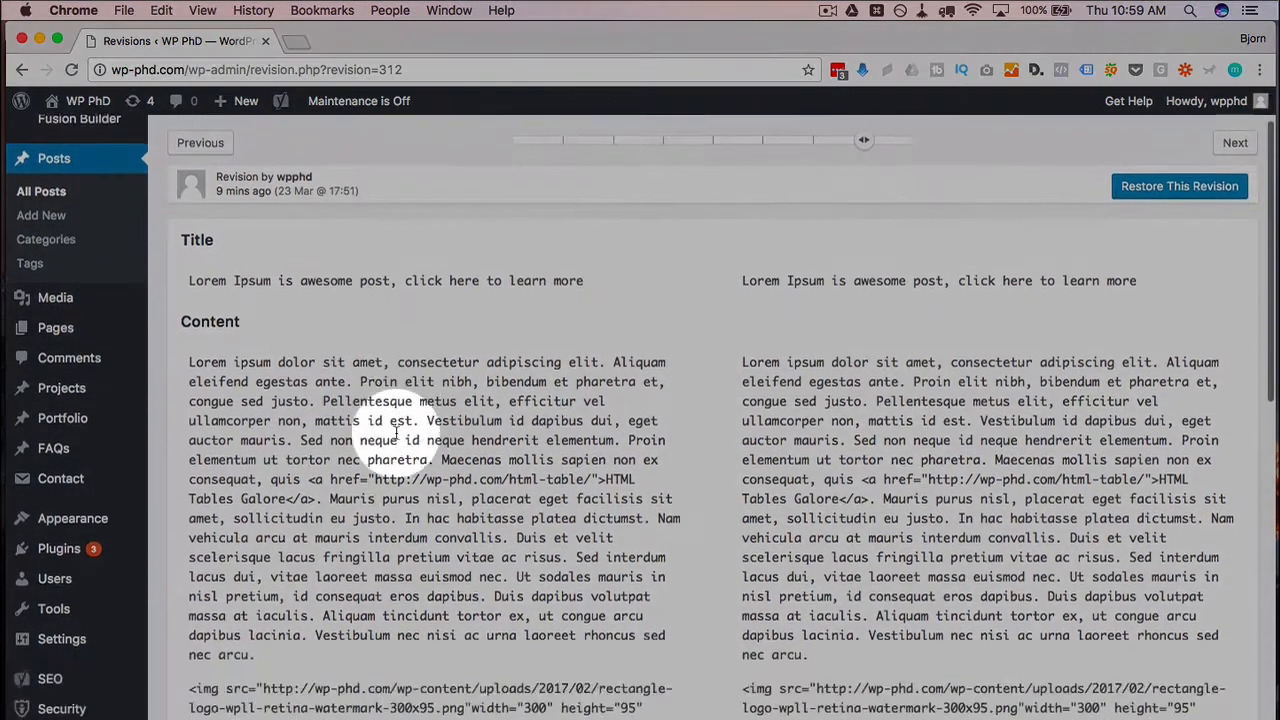
scroll("down", 3)
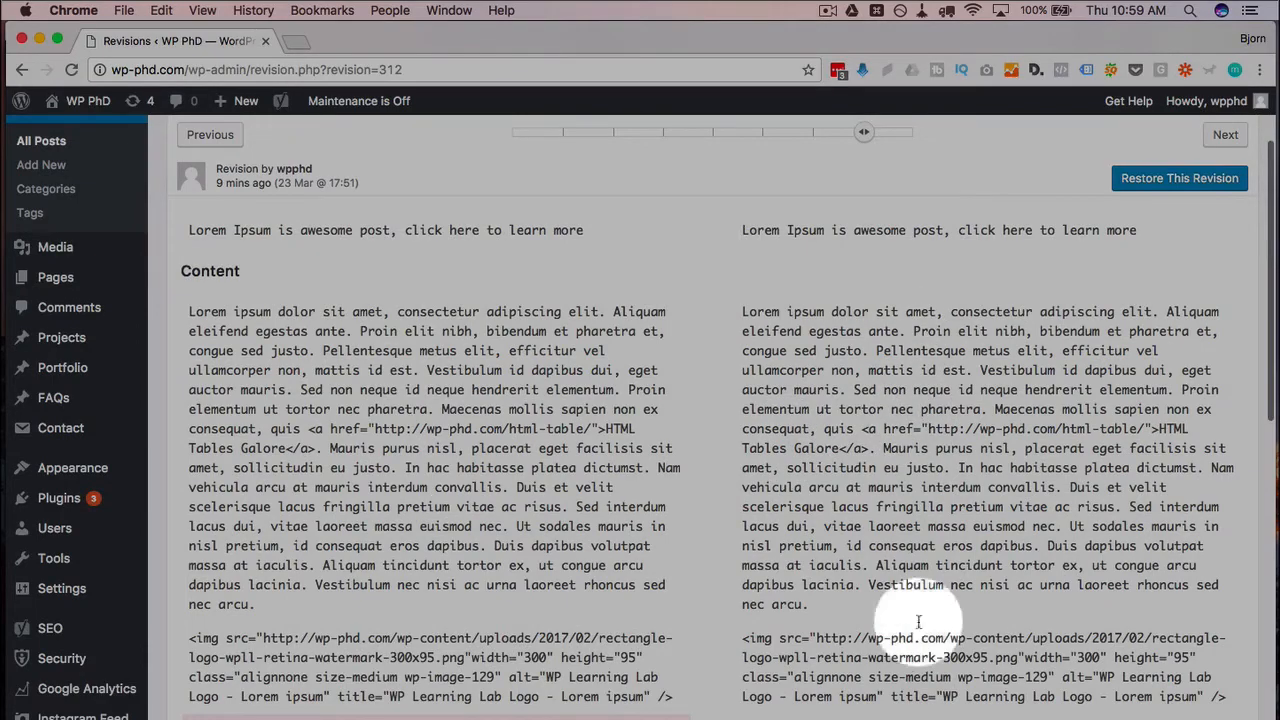
scroll("down", 3)
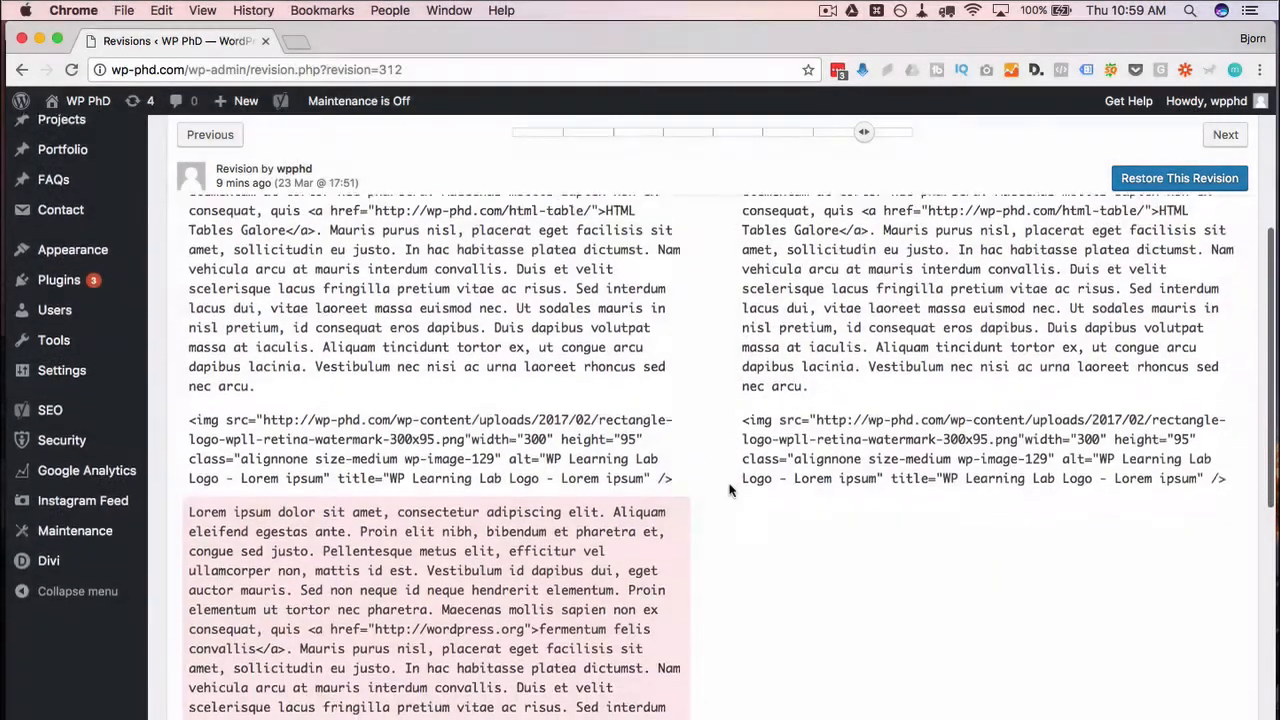
scroll("down", 3)
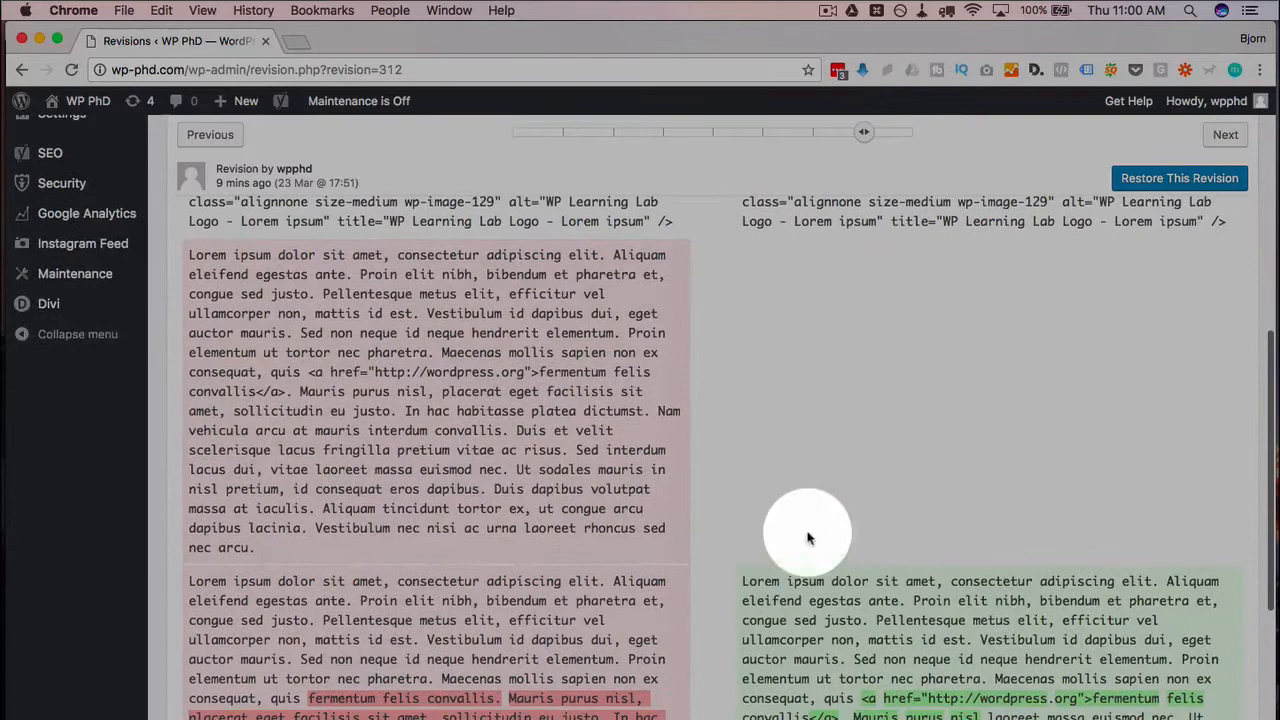
scroll("down", 3)
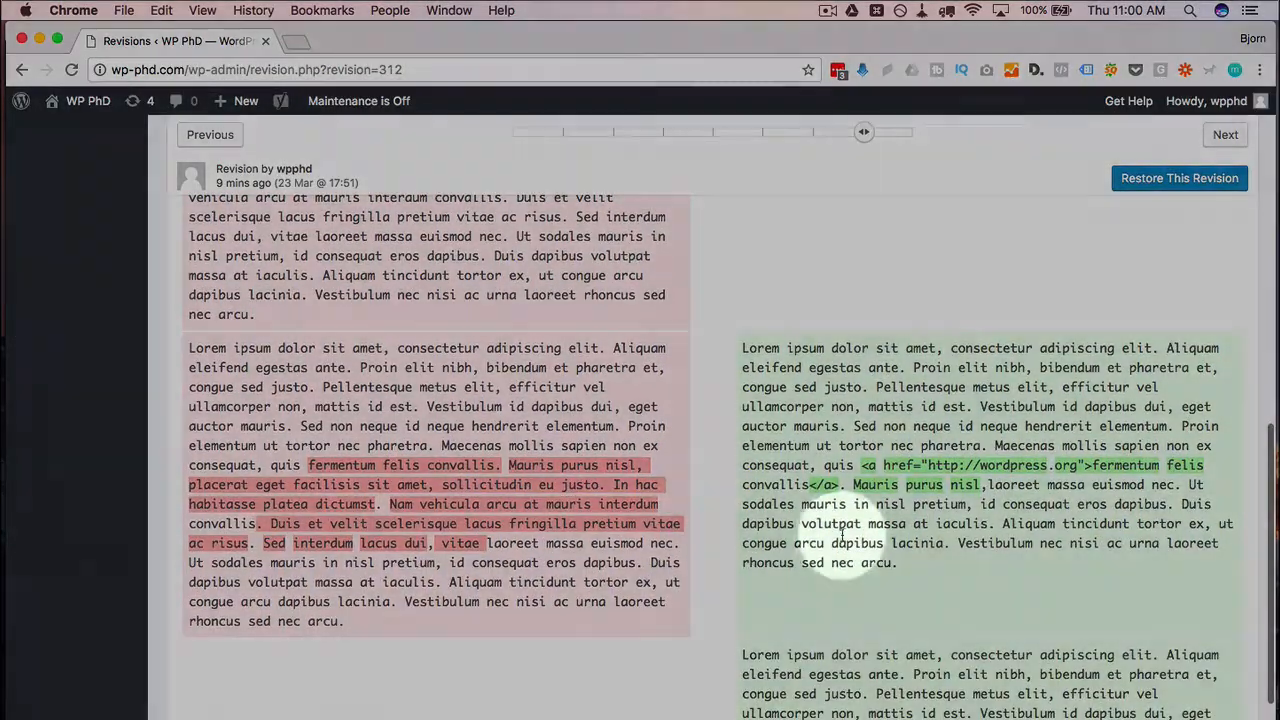
scroll("down", 3)
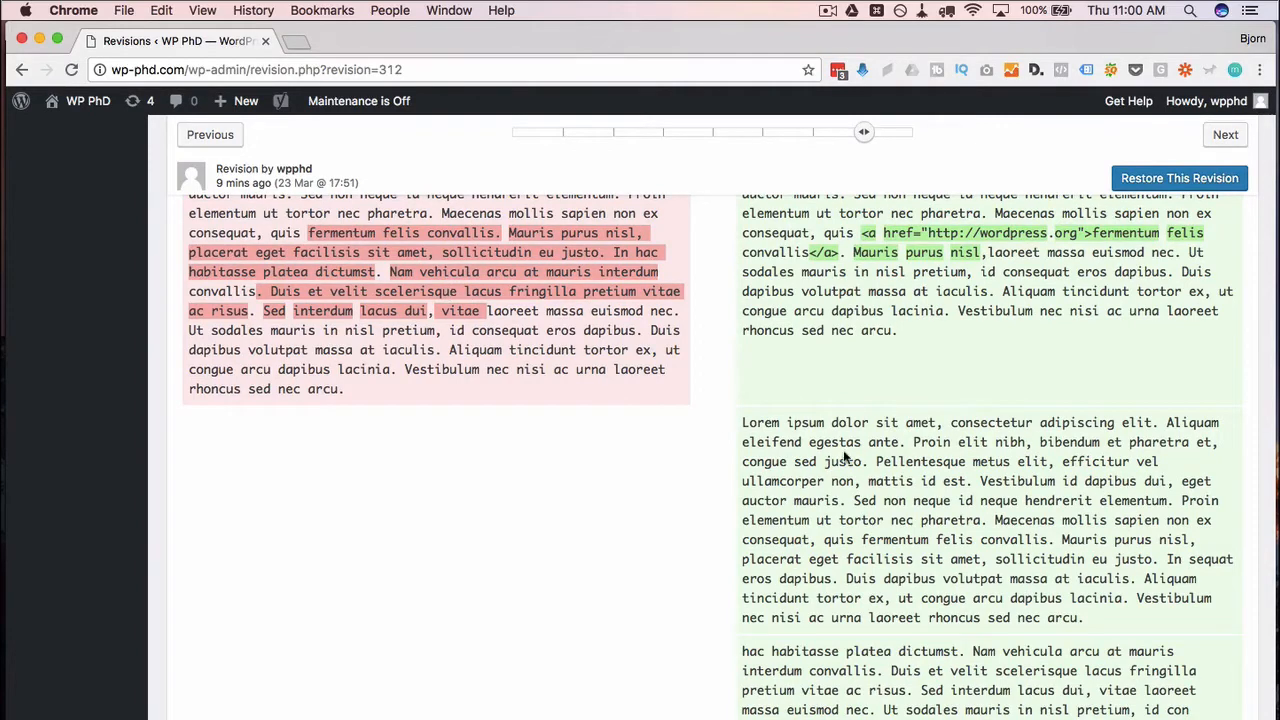
scroll("down", 3)
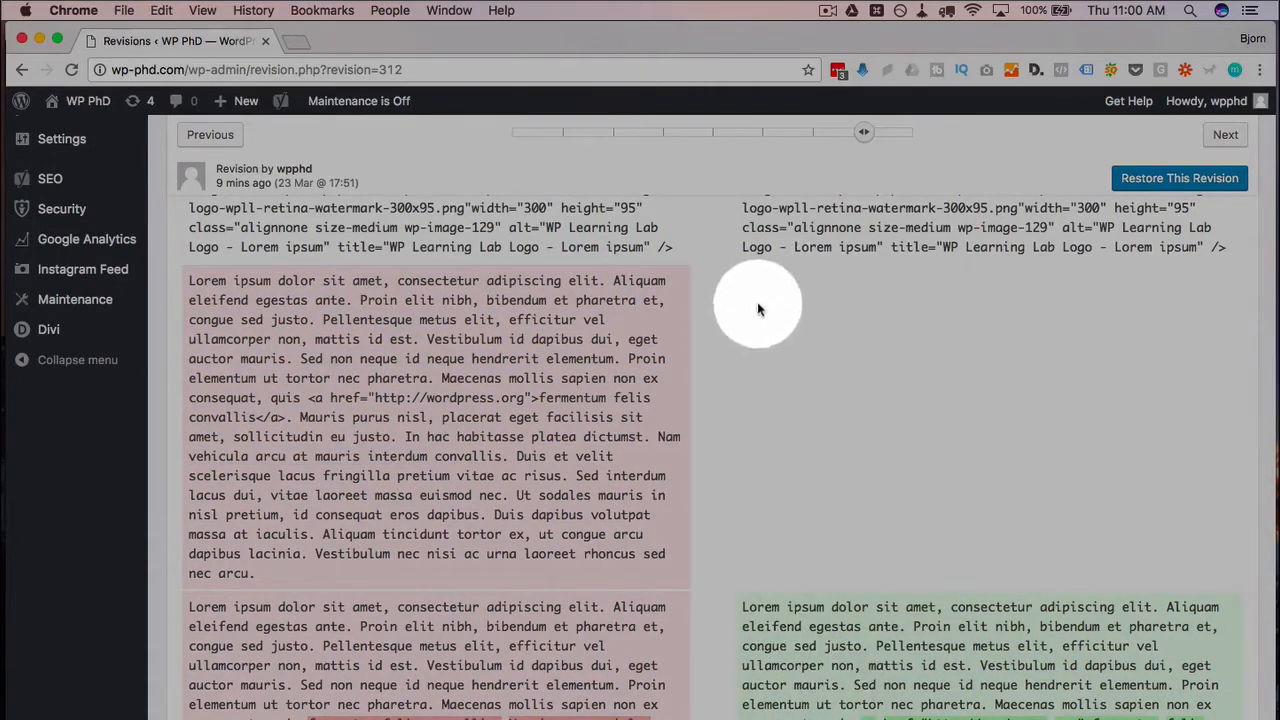
mouse_move(738, 512)
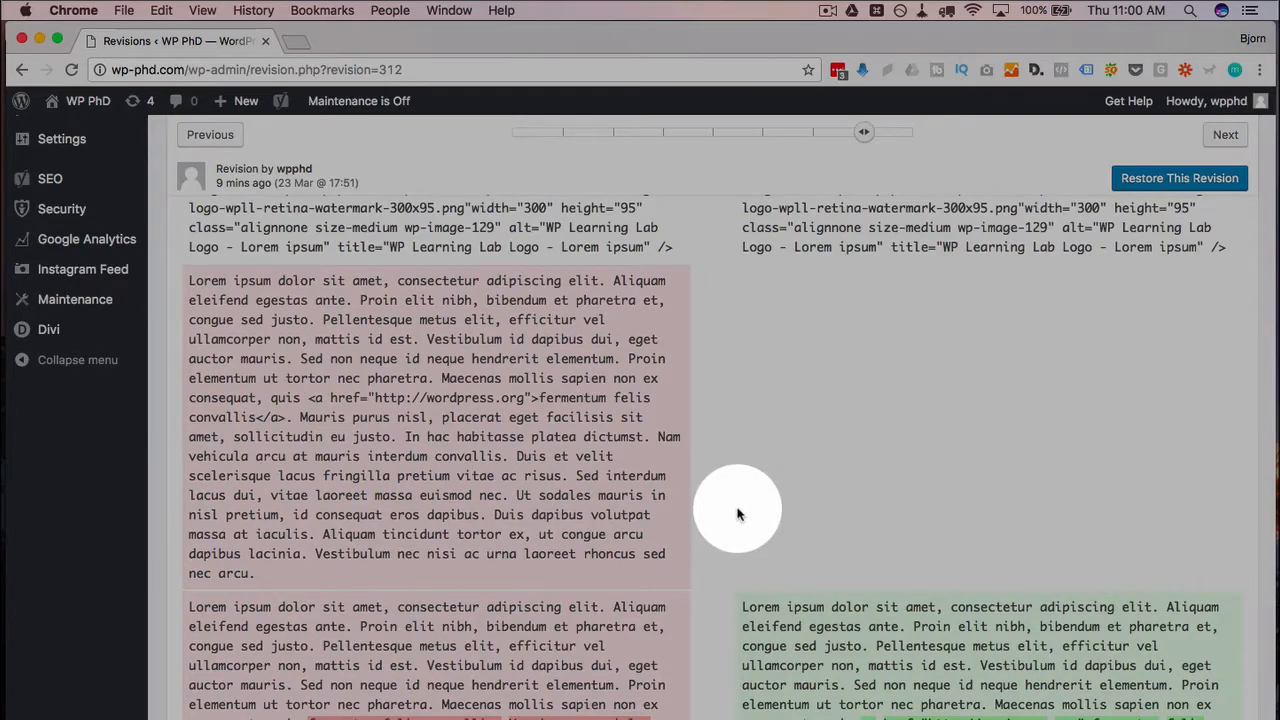
scroll("down", 3)
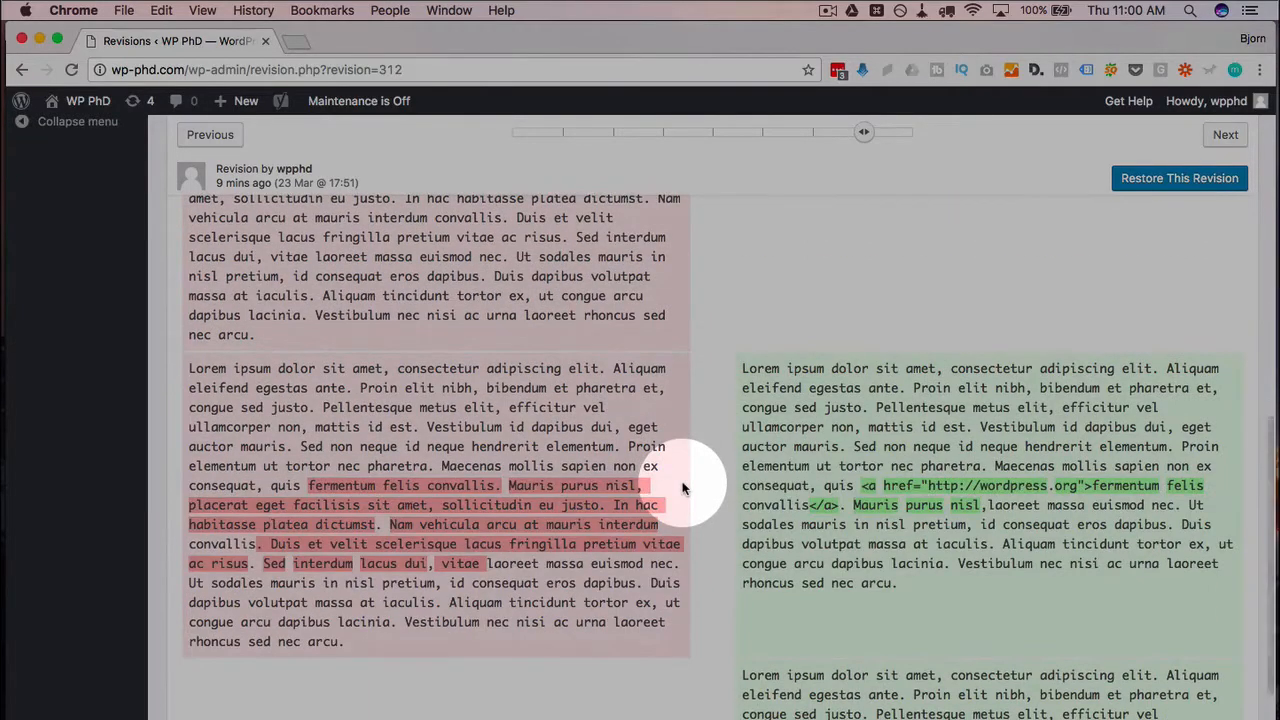
mouse_move(718, 335)
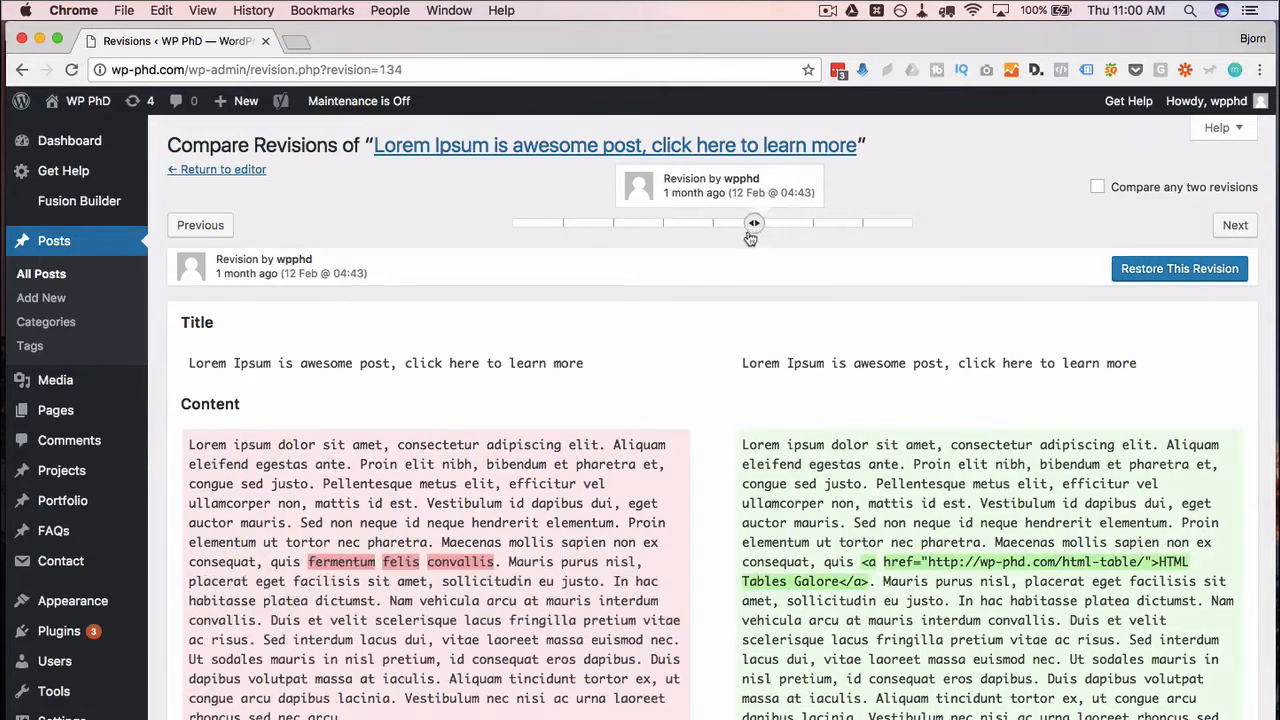
left_click_drag(753, 222, 519, 222)
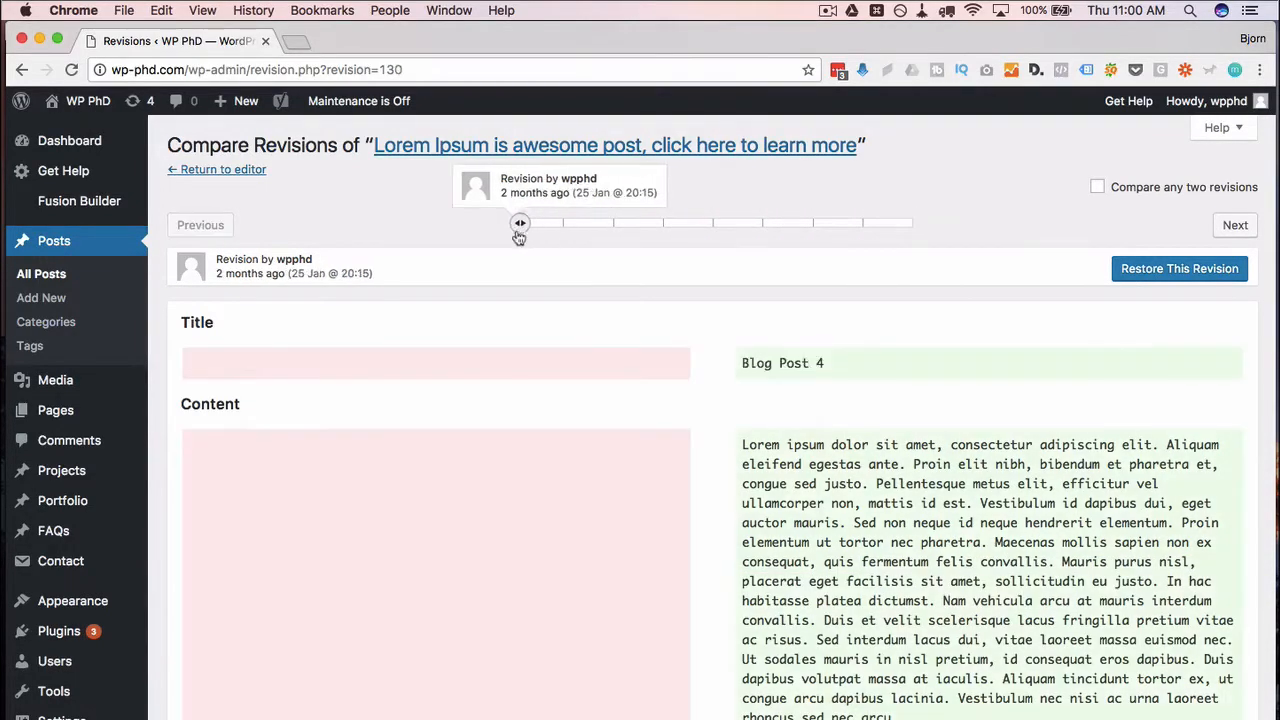
left_click_drag(519, 222, 755, 222)
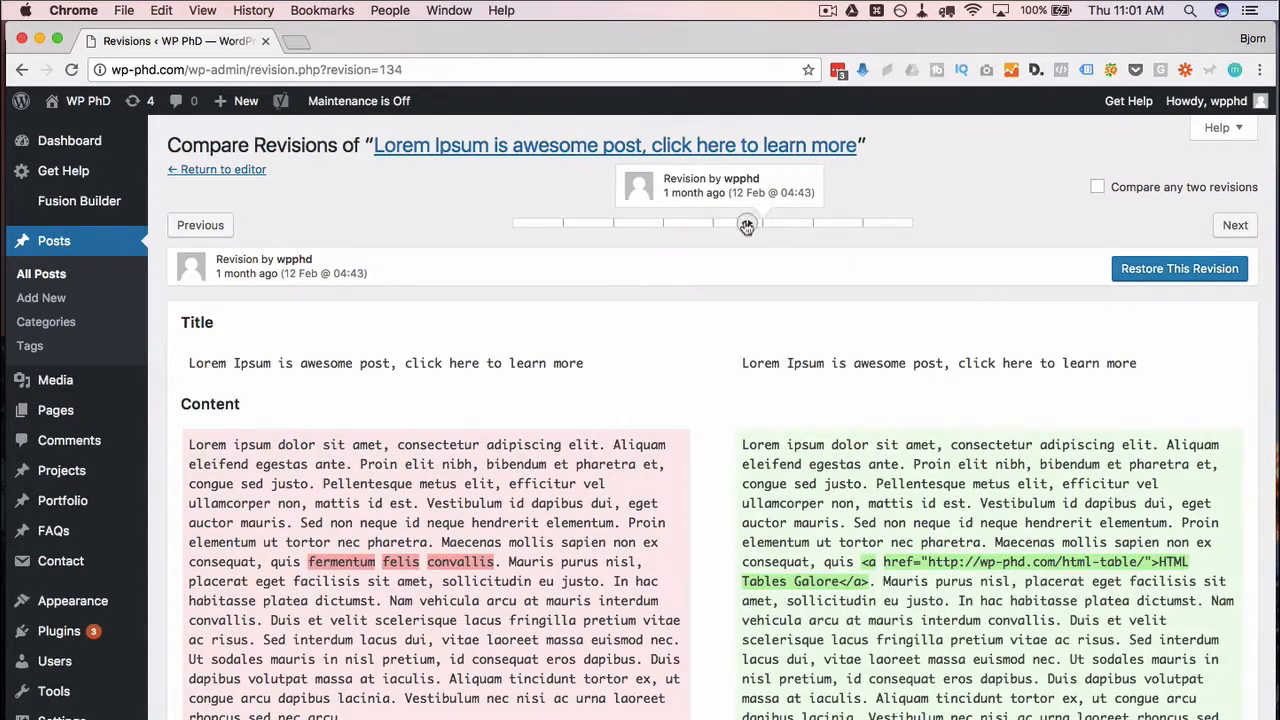
mouse_move(1180, 268)
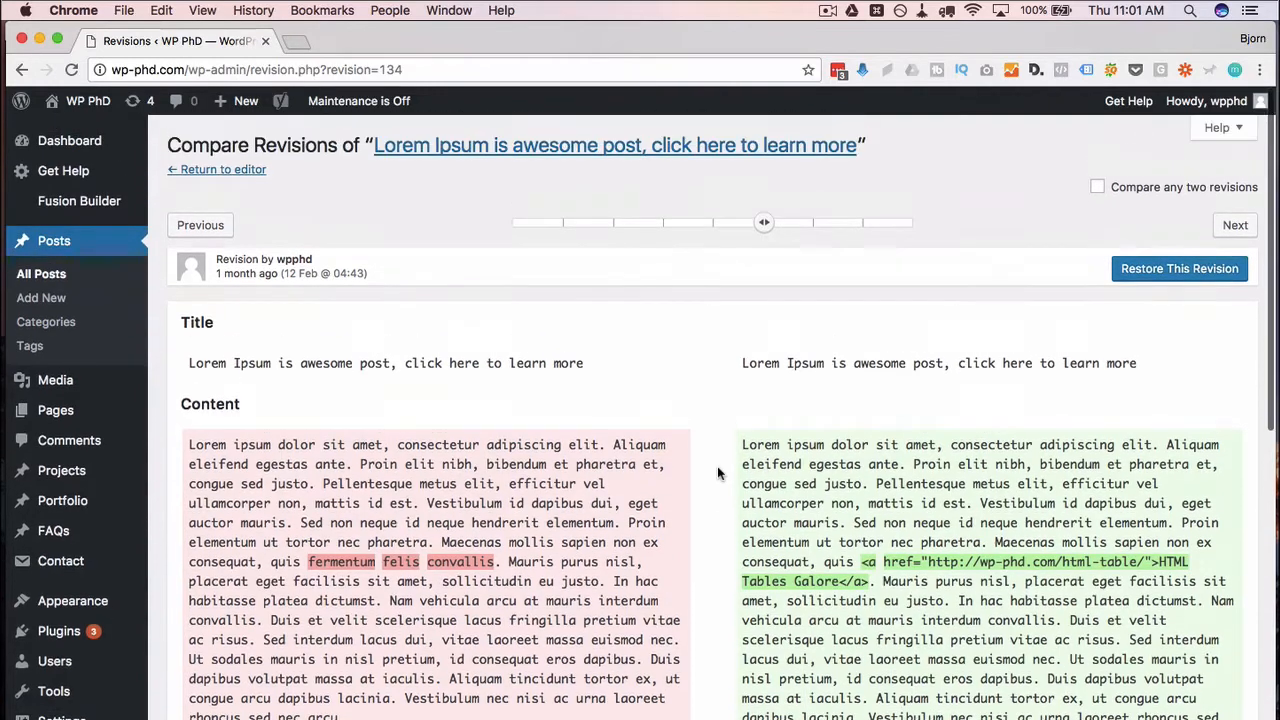
mouse_move(690, 524)
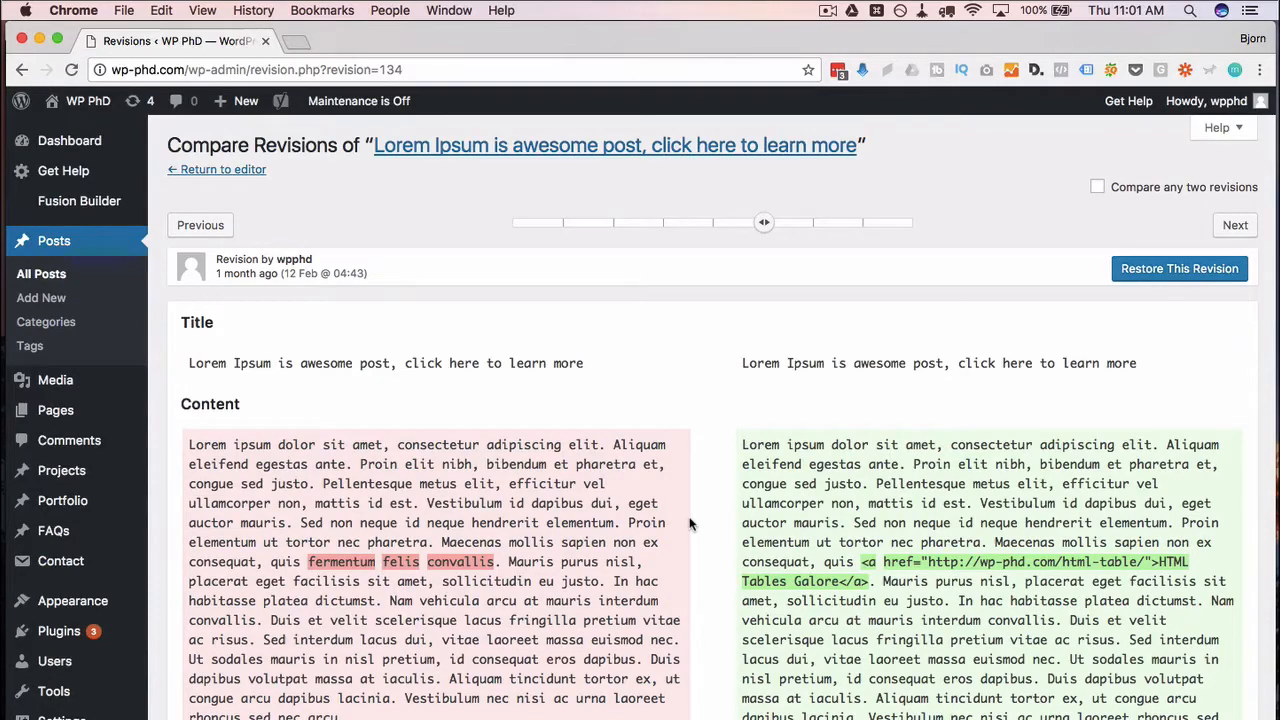
scroll("down", 3)
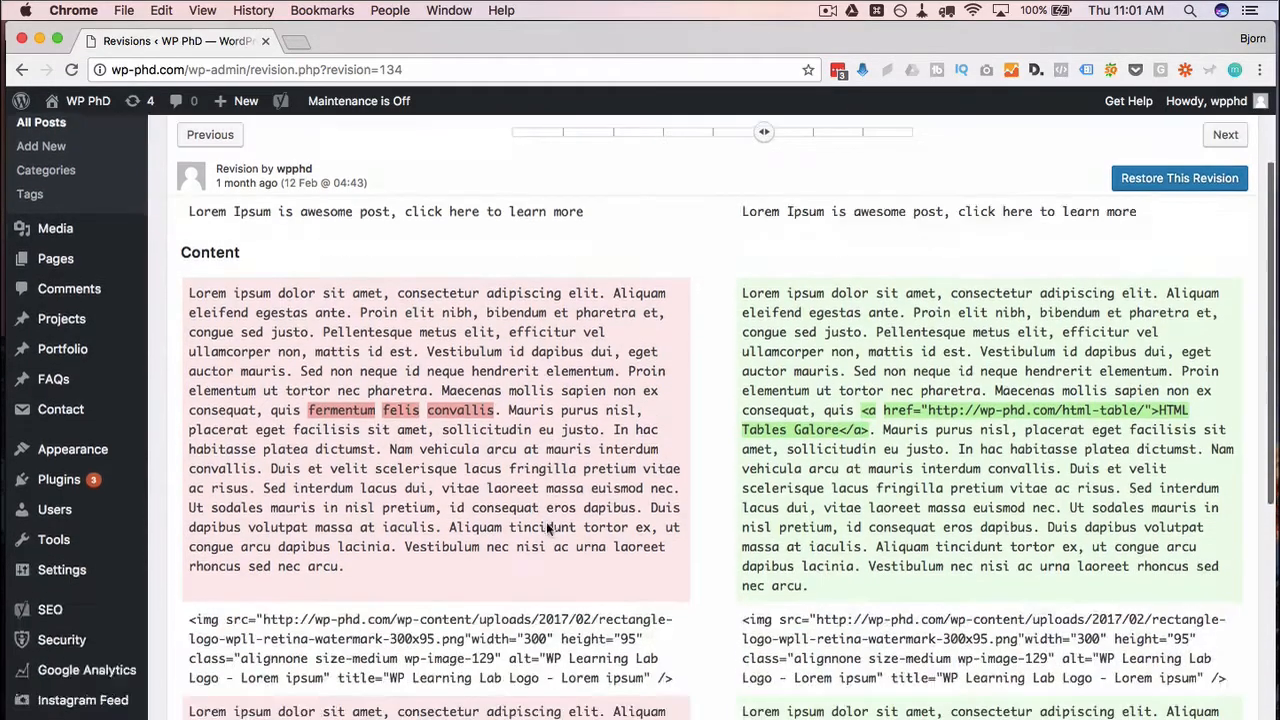
scroll("down", 3)
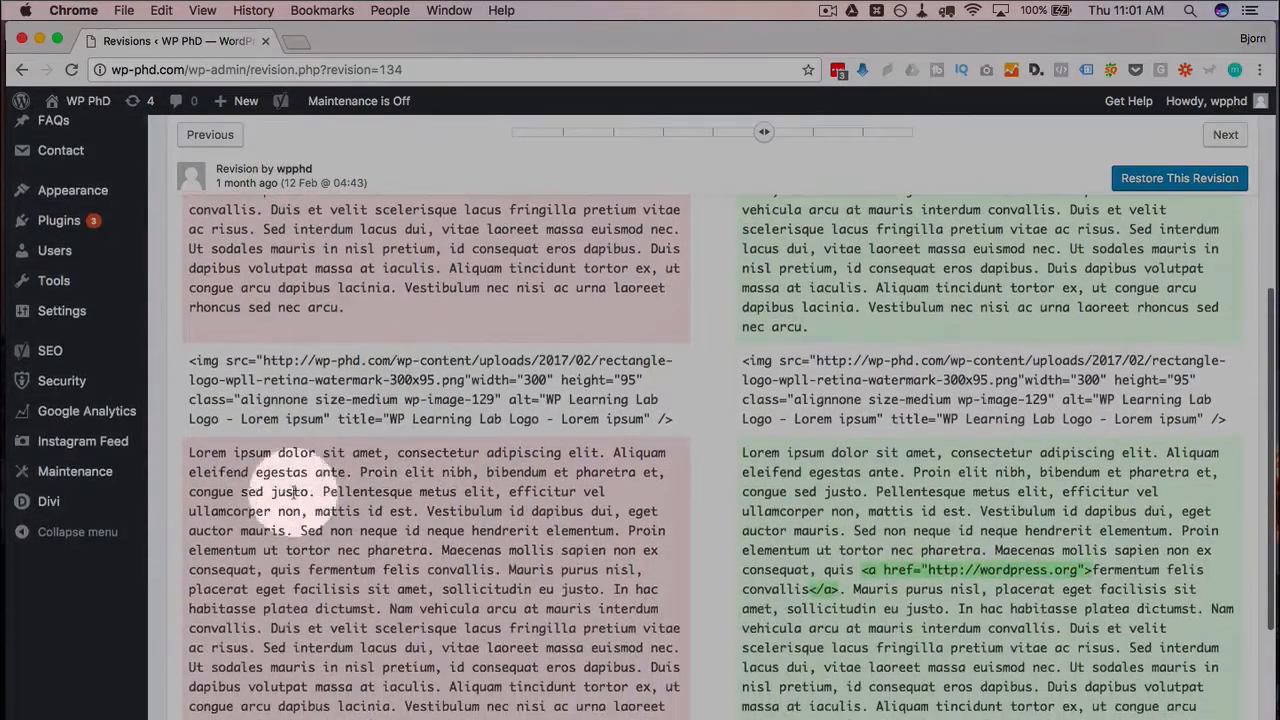
right_click(420, 550)
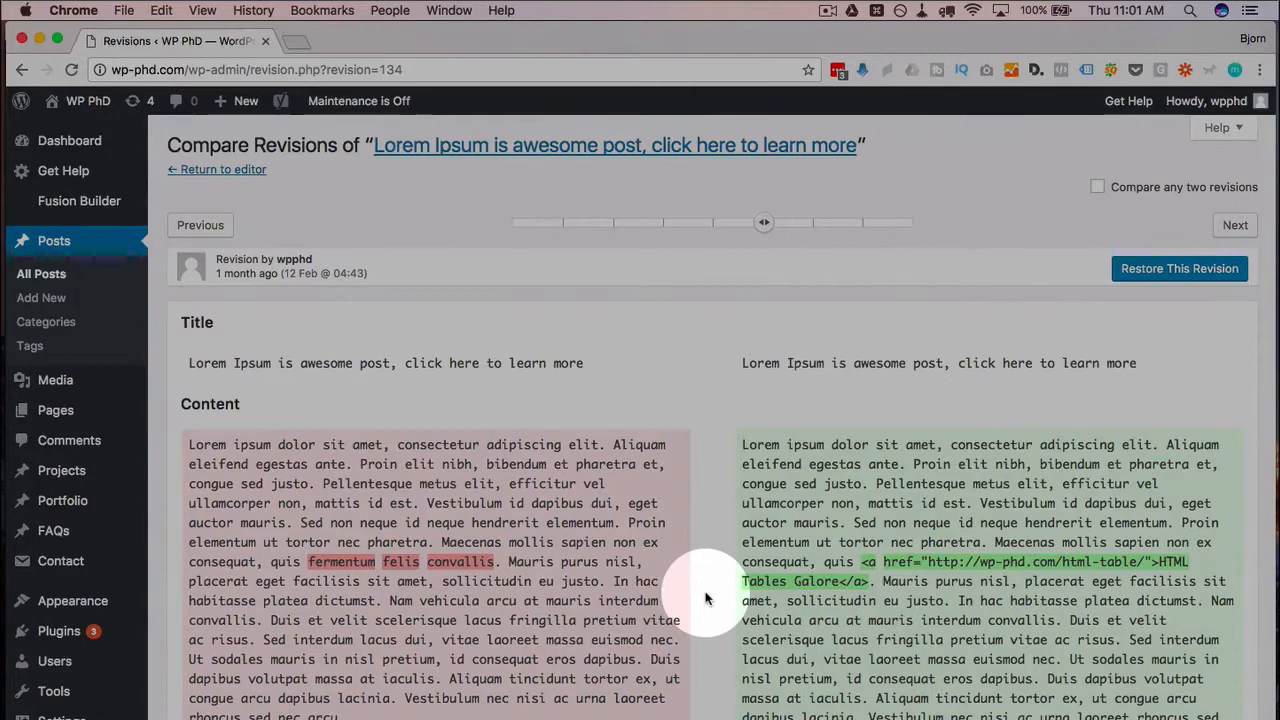
left_click(222, 169)
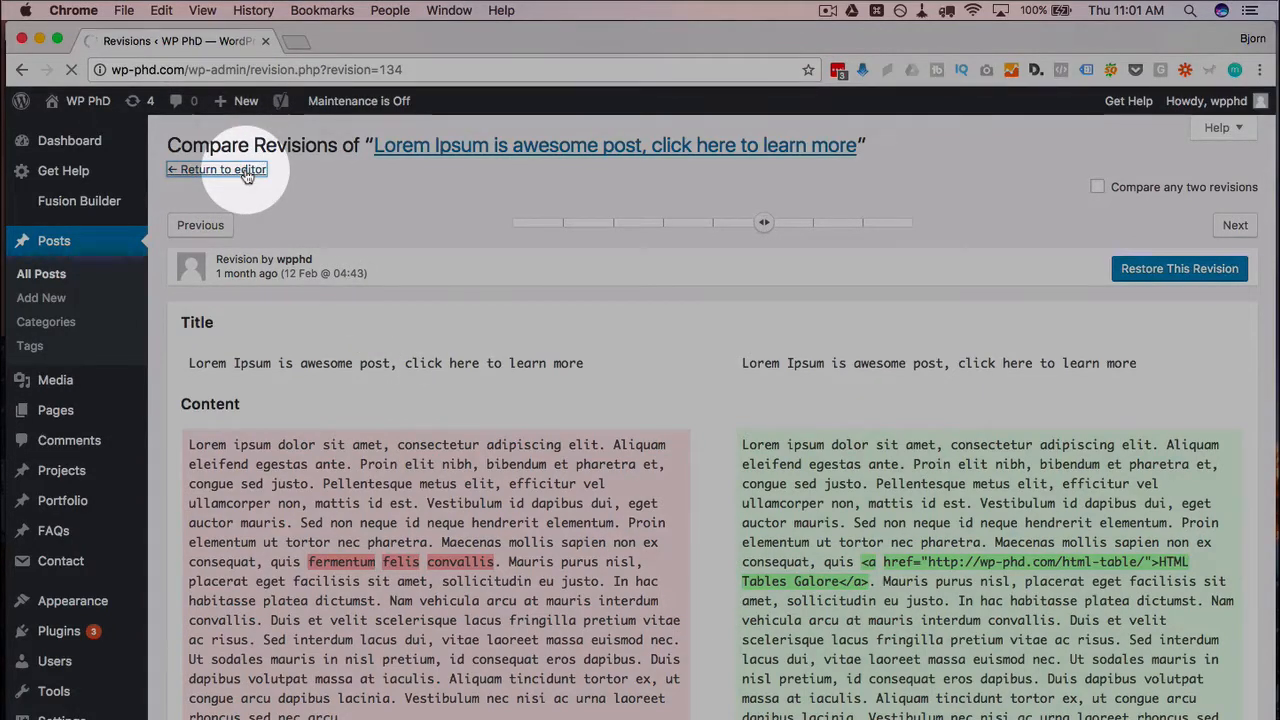
Step: Return to the post editor and view its Revisions box of nine saved revisions
left_click(216, 169)
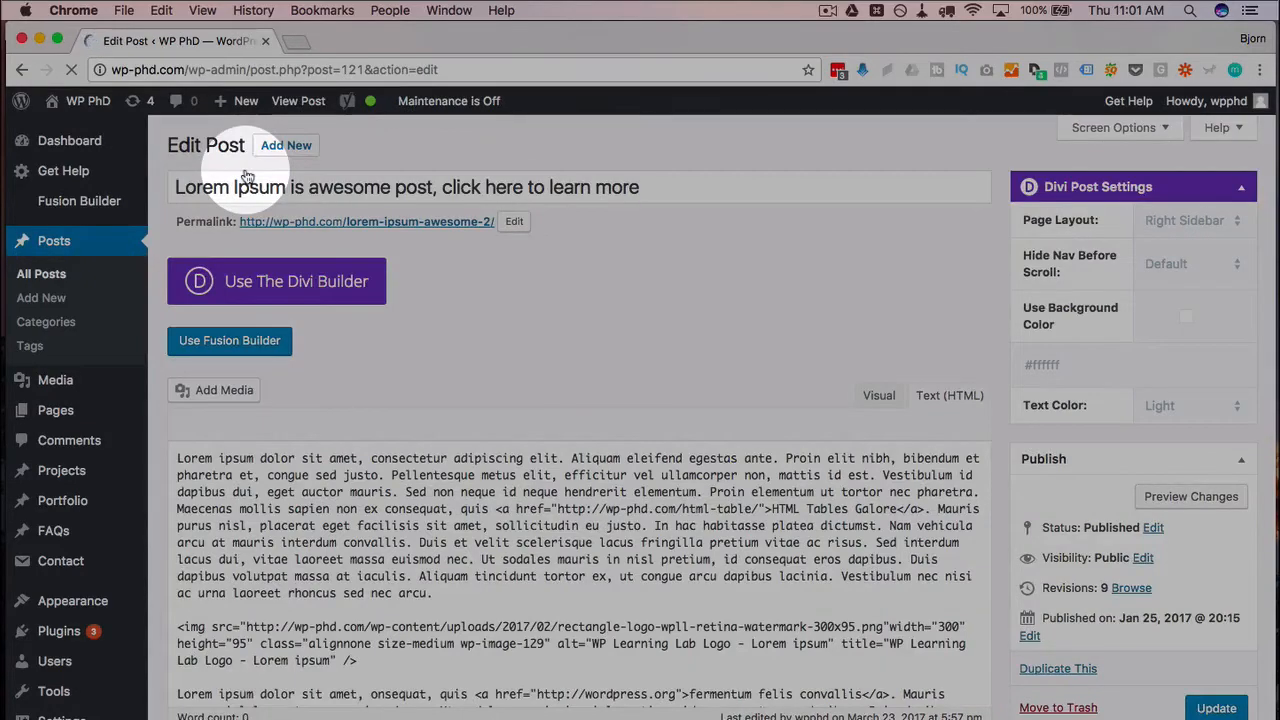
scroll("down", 3)
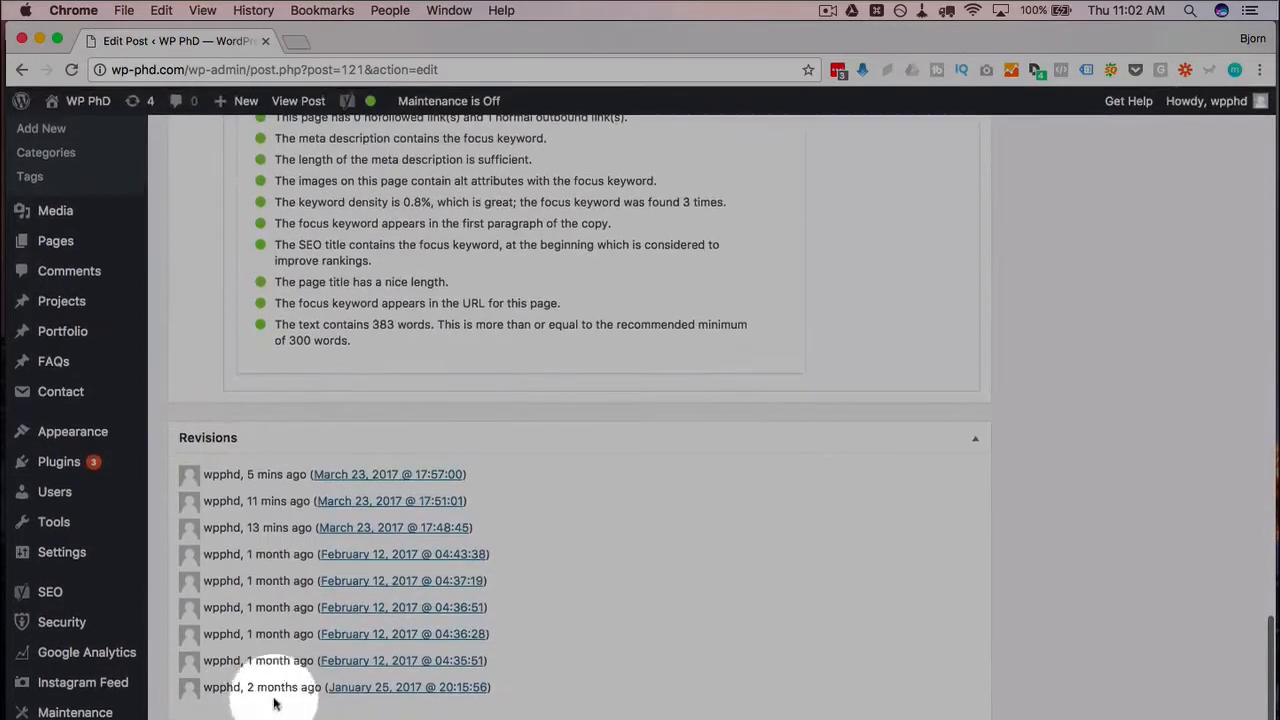
mouse_move(520, 675)
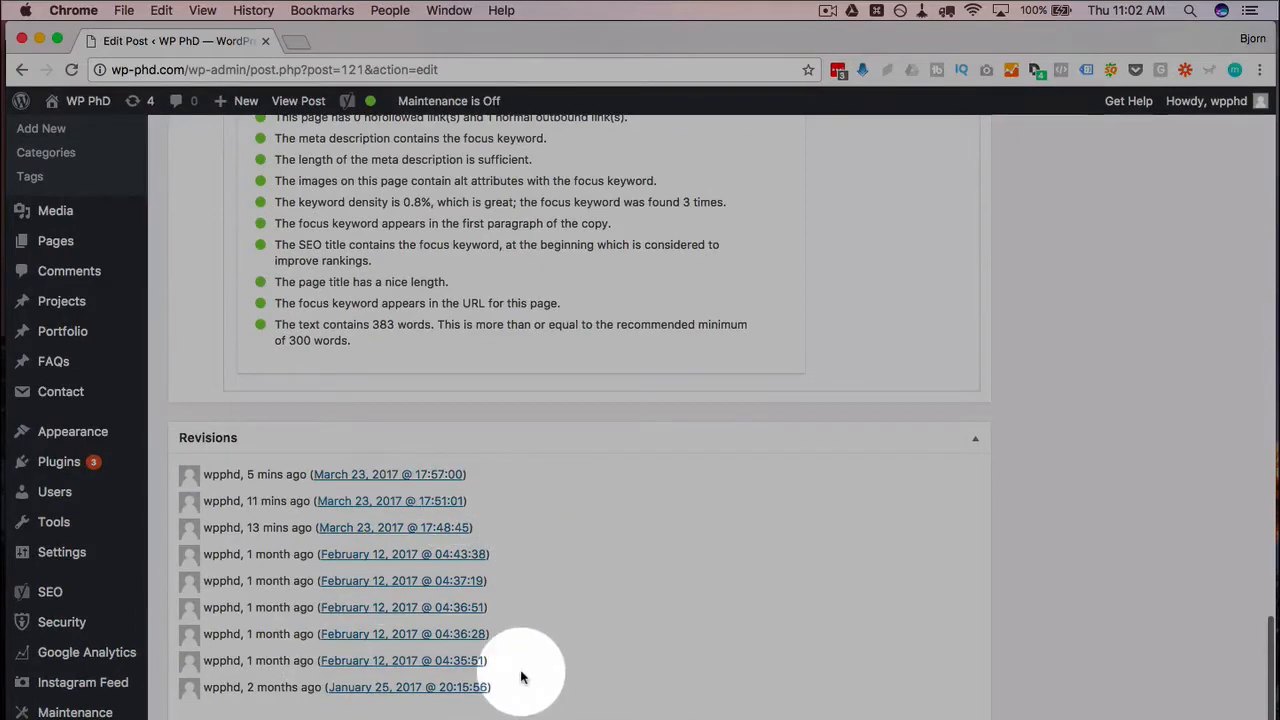
mouse_move(512, 688)
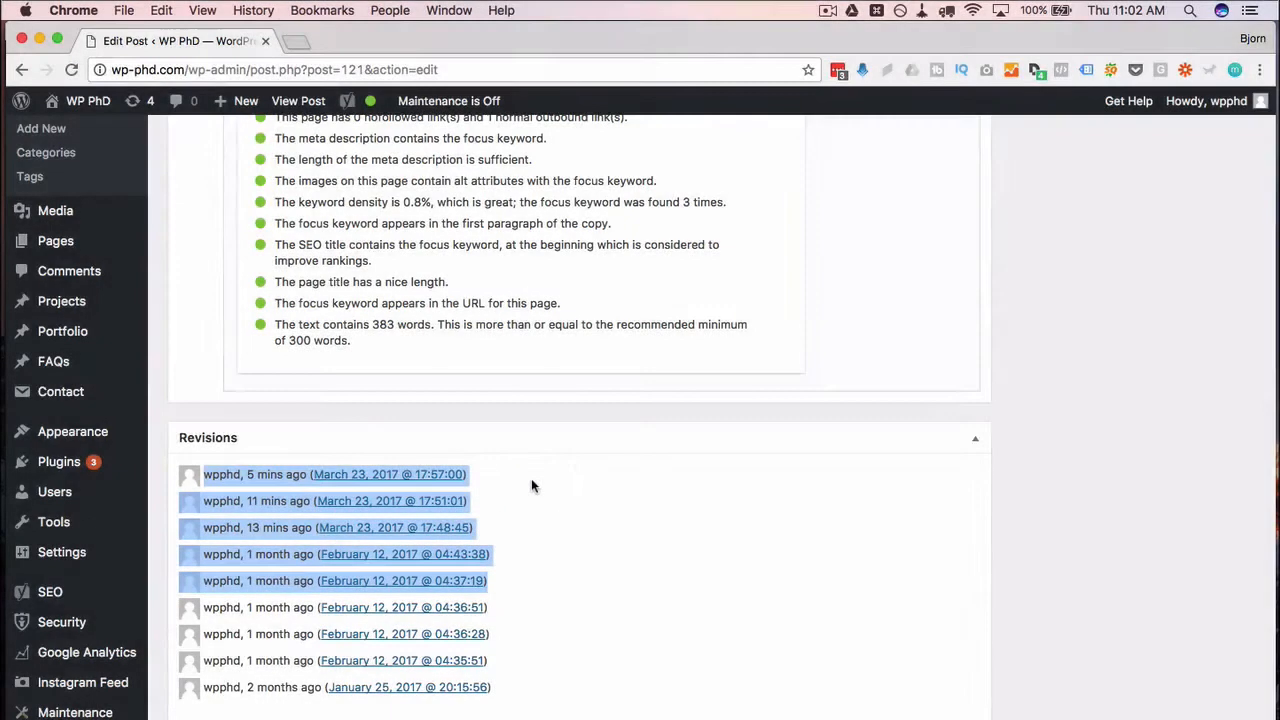
mouse_move(307, 595)
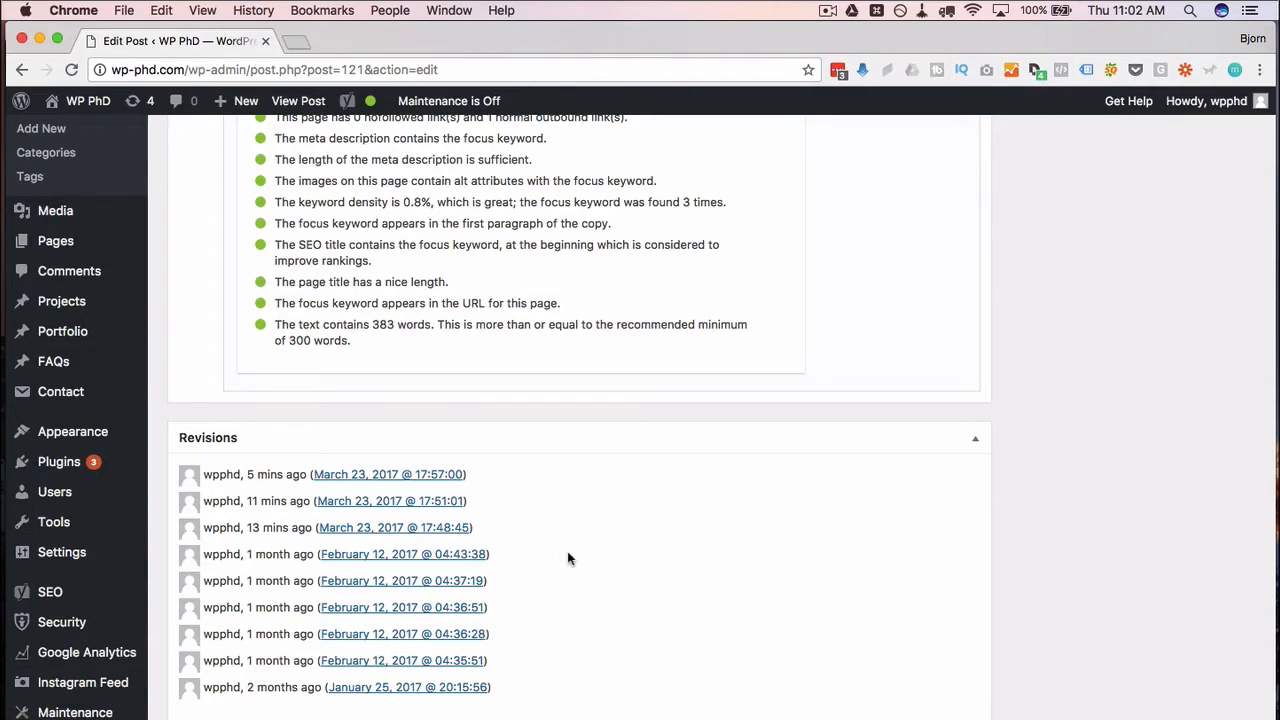
mouse_move(1200, 596)
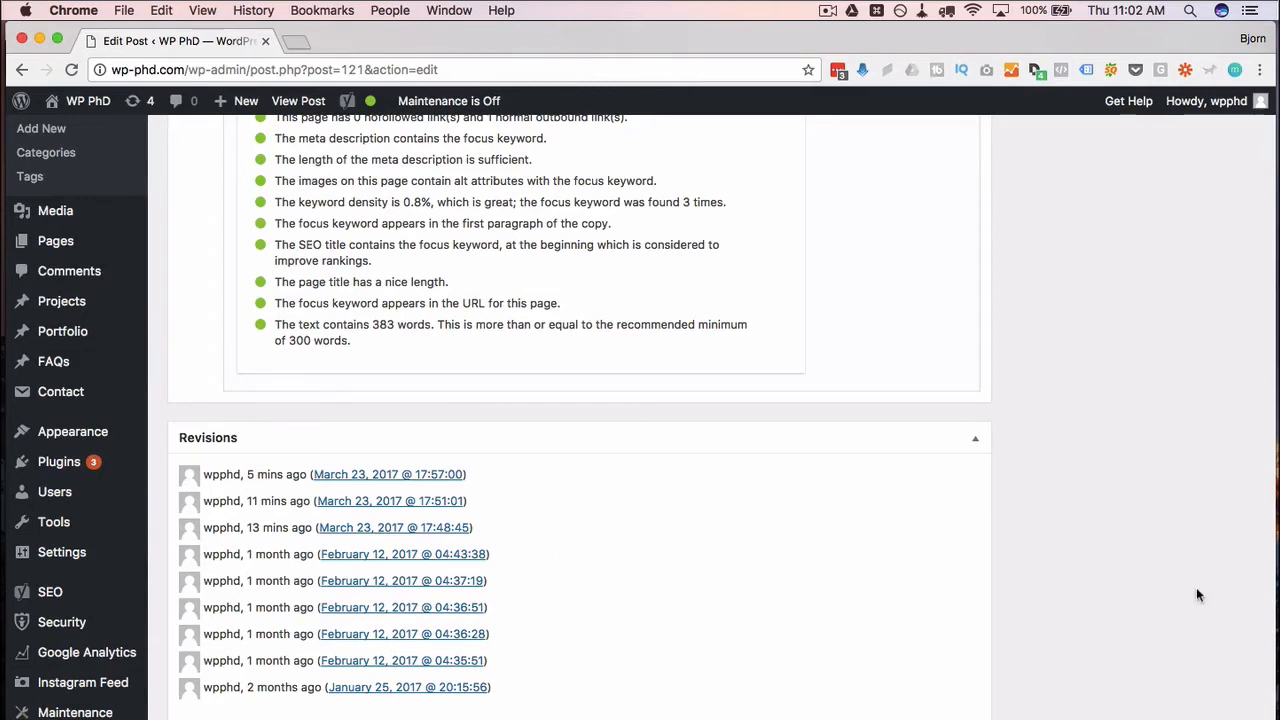